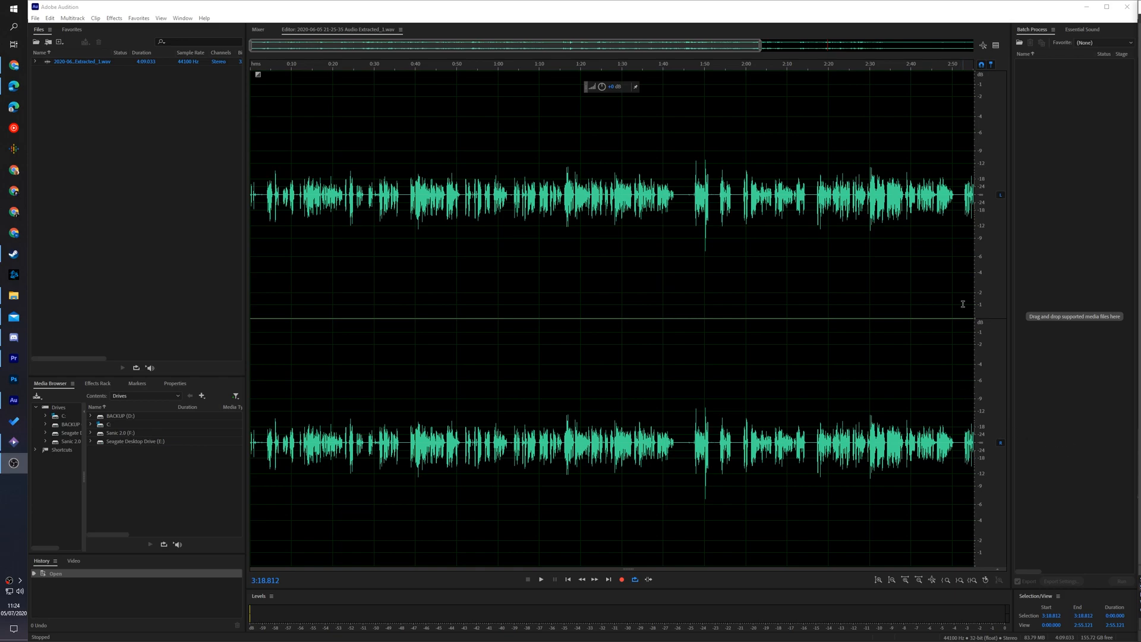
mouse_move(605, 56)
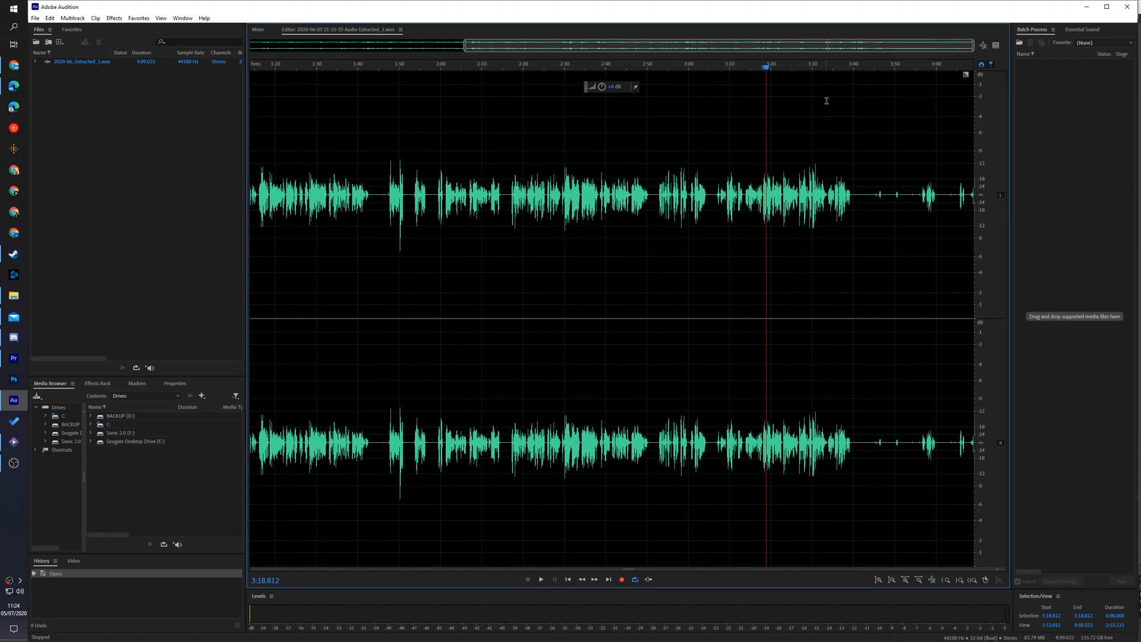
mouse_move(869, 240)
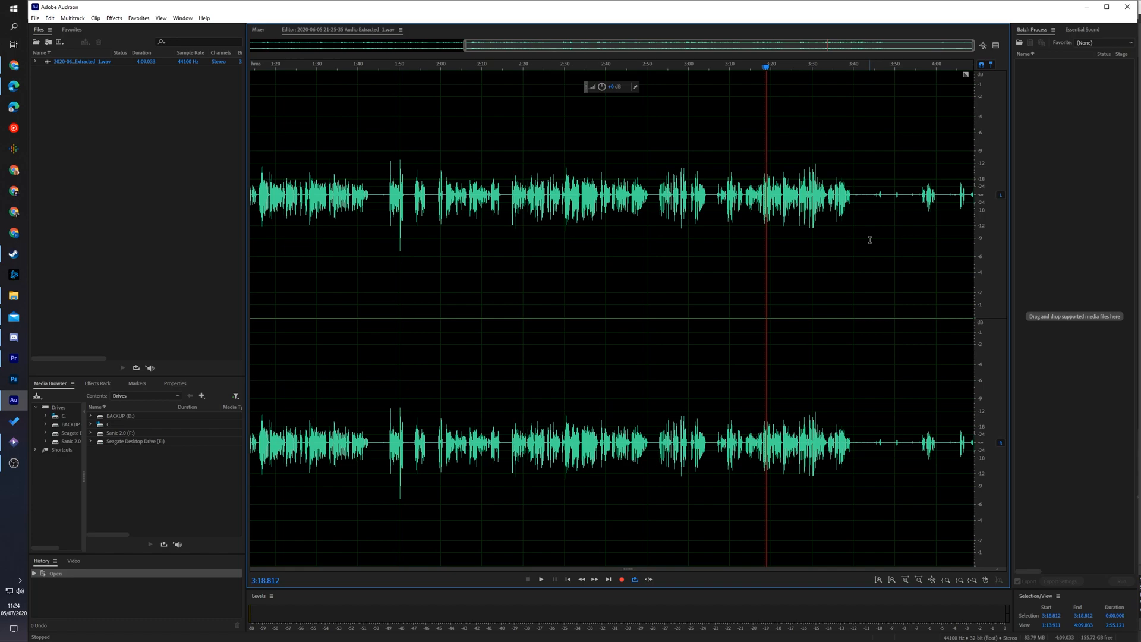
mouse_move(764, 67)
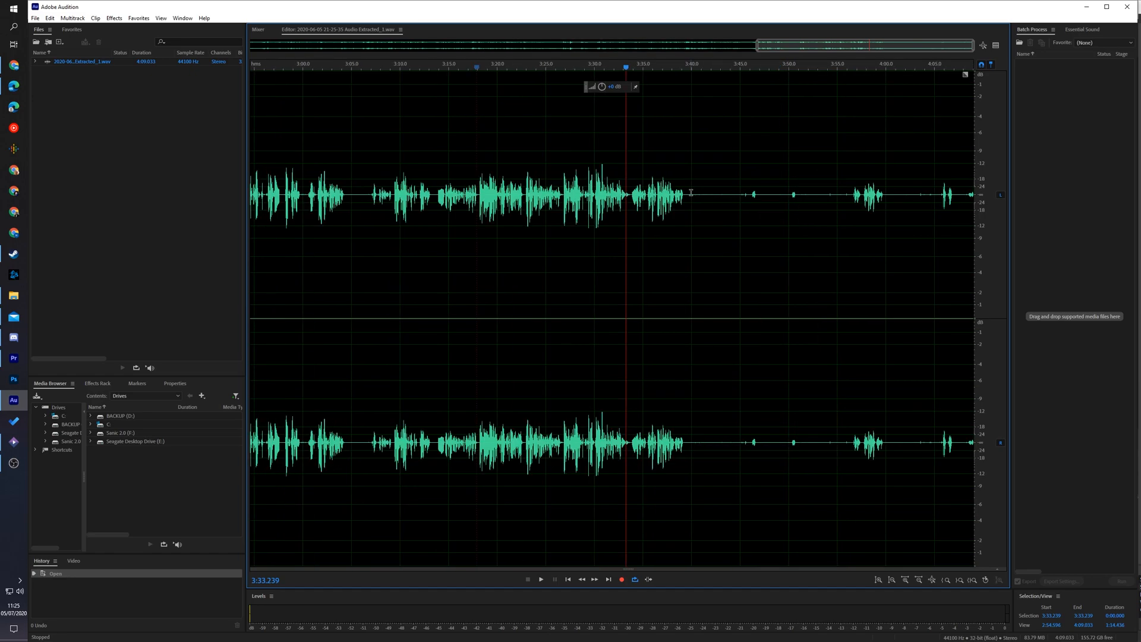
Mark the silent gap after the speech near 3:40 and capture it as a noise print
left_click_drag(692, 193, 734, 193)
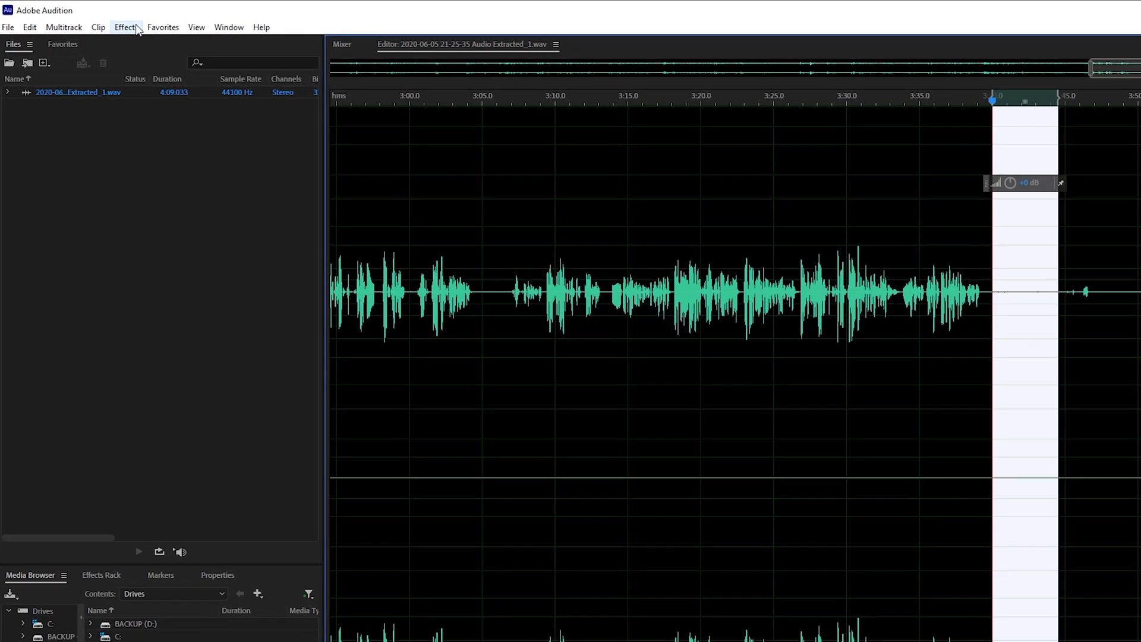
left_click(125, 27)
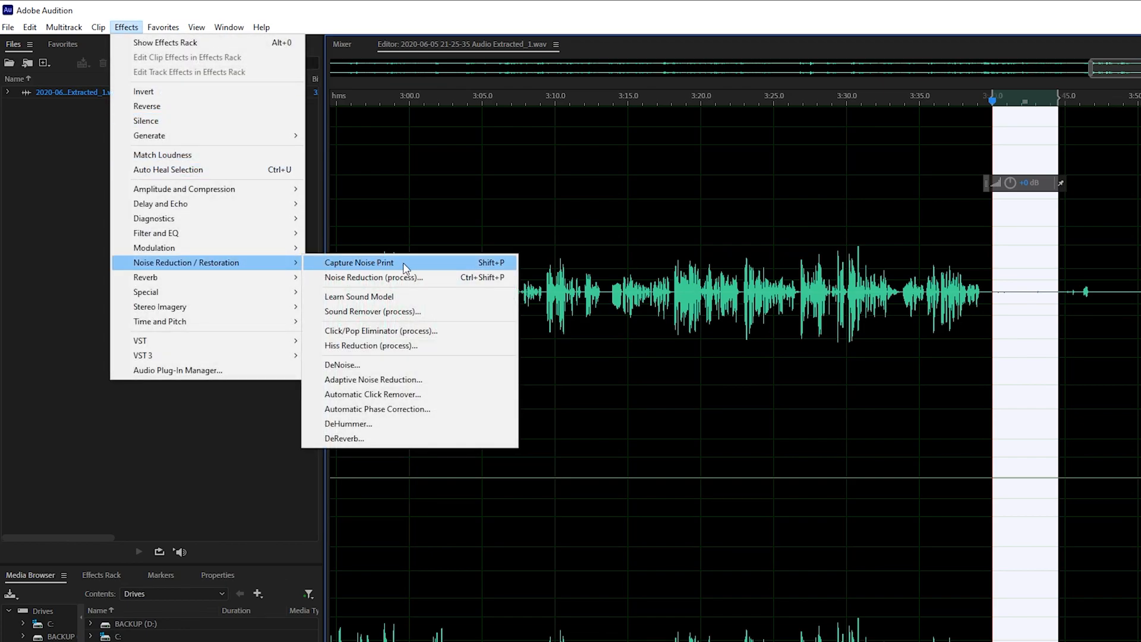
left_click(358, 262)
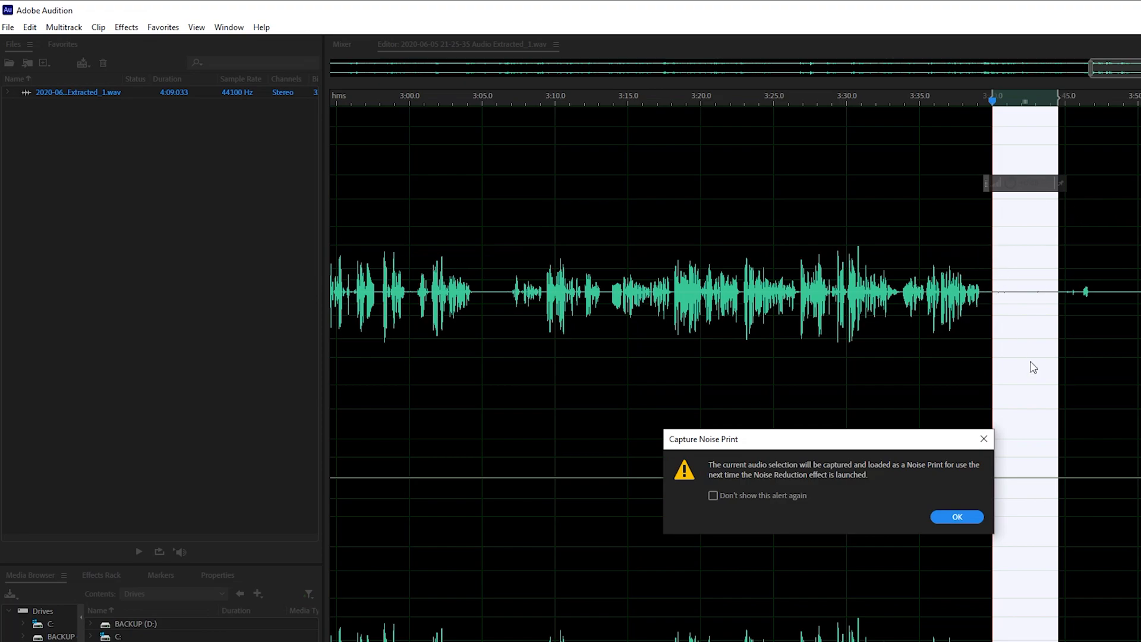
left_click(955, 517)
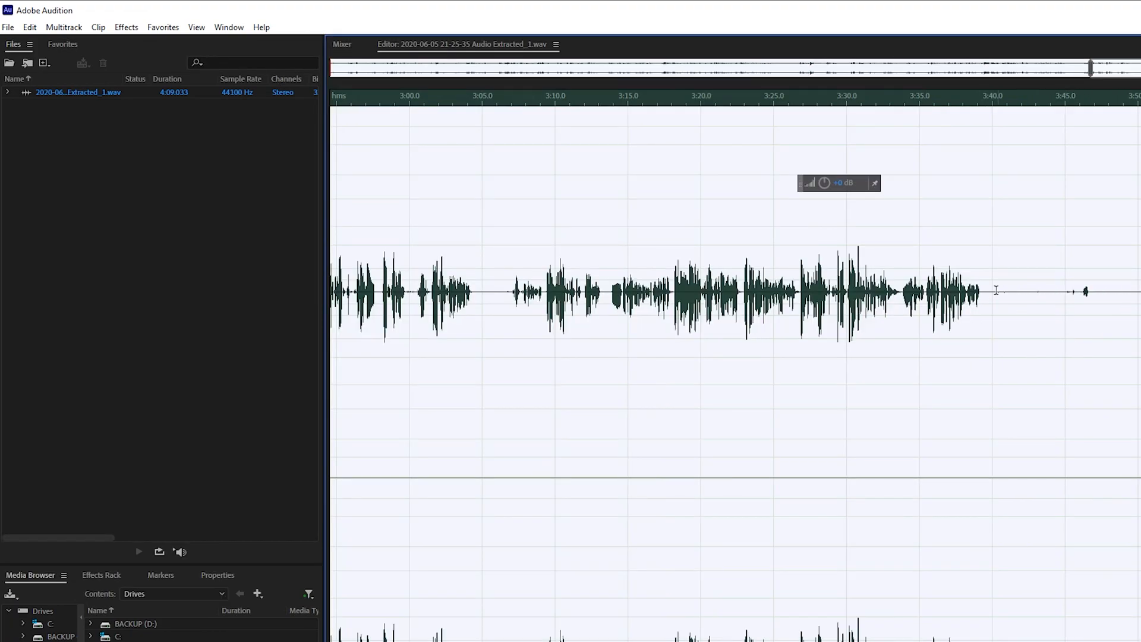
left_click(125, 28)
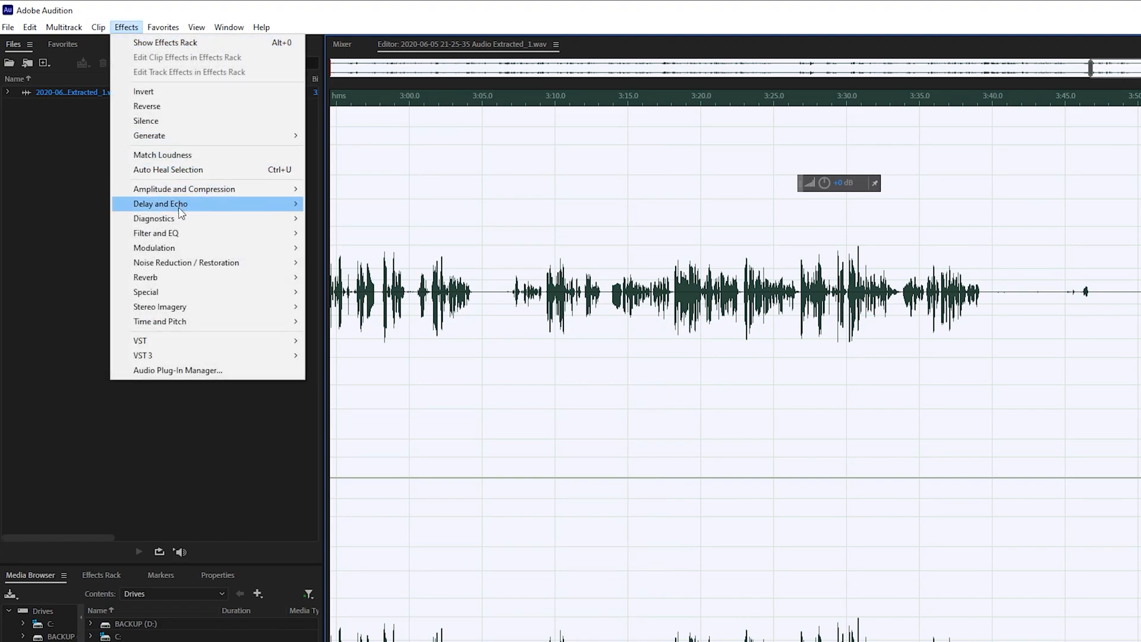
mouse_move(185, 262)
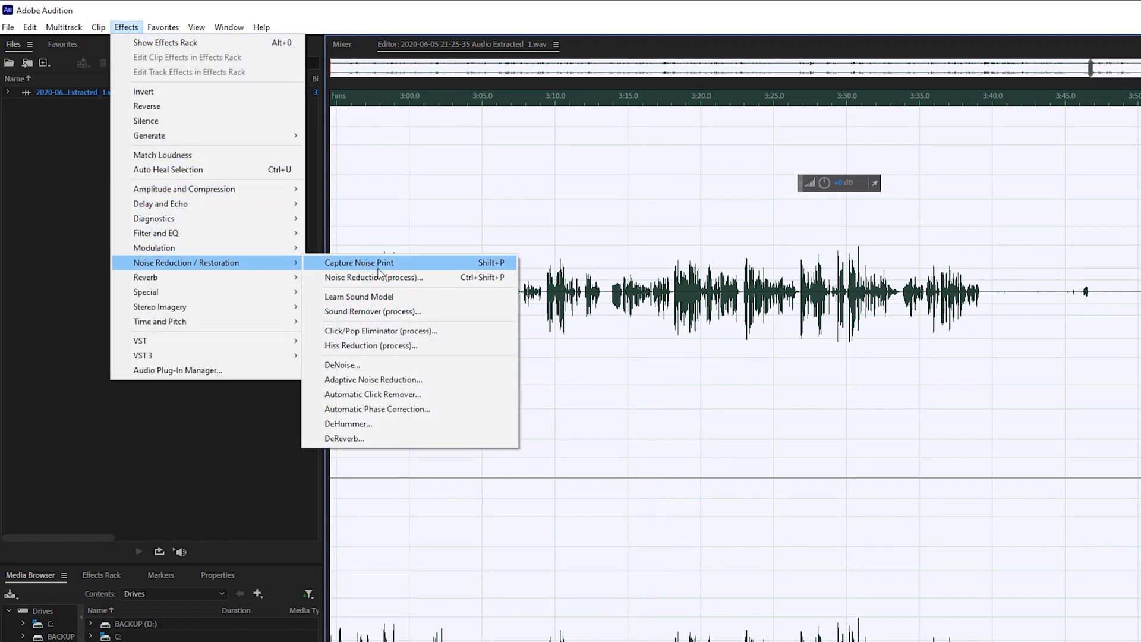
Apply Noise Reduction (process) from Default with 40% strength and 9.5 dB reduction
left_click(373, 277)
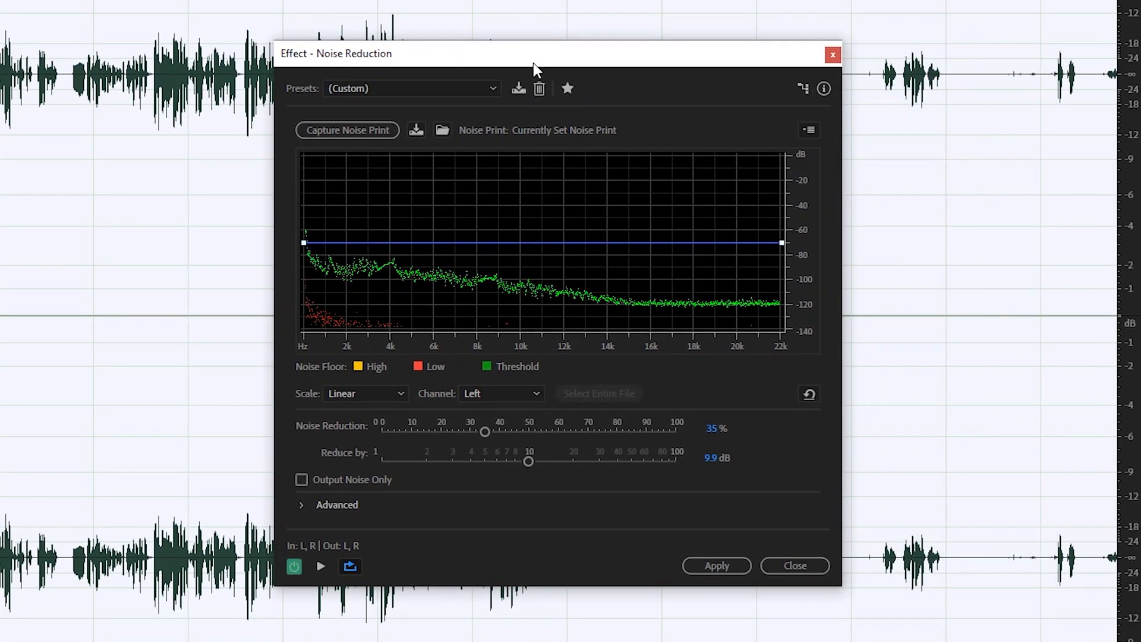
mouse_move(635, 161)
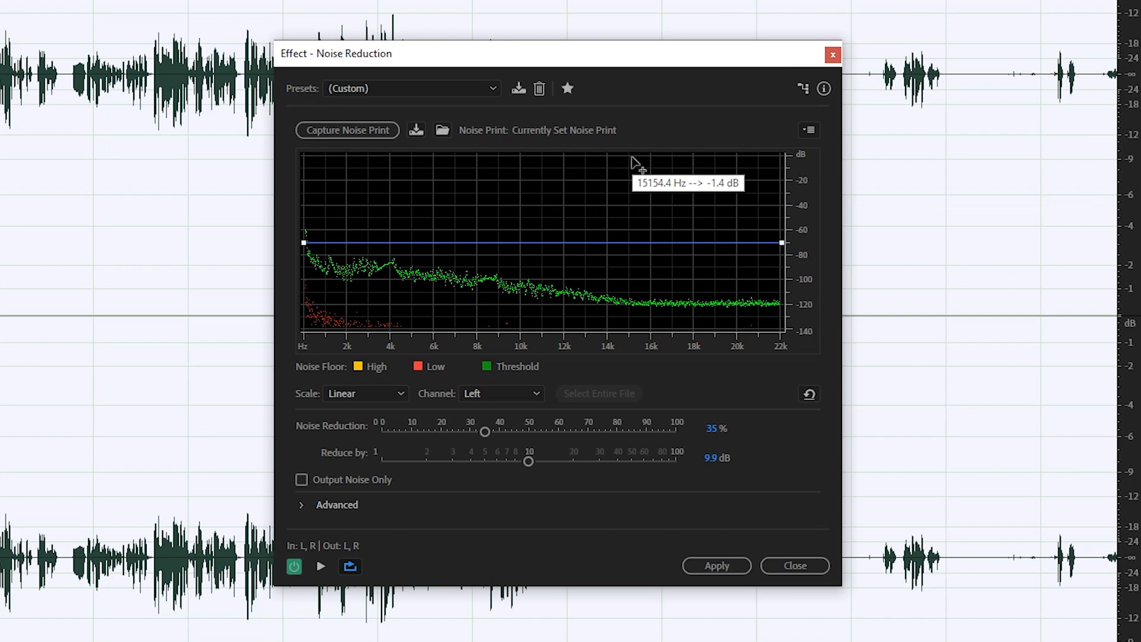
mouse_move(354, 438)
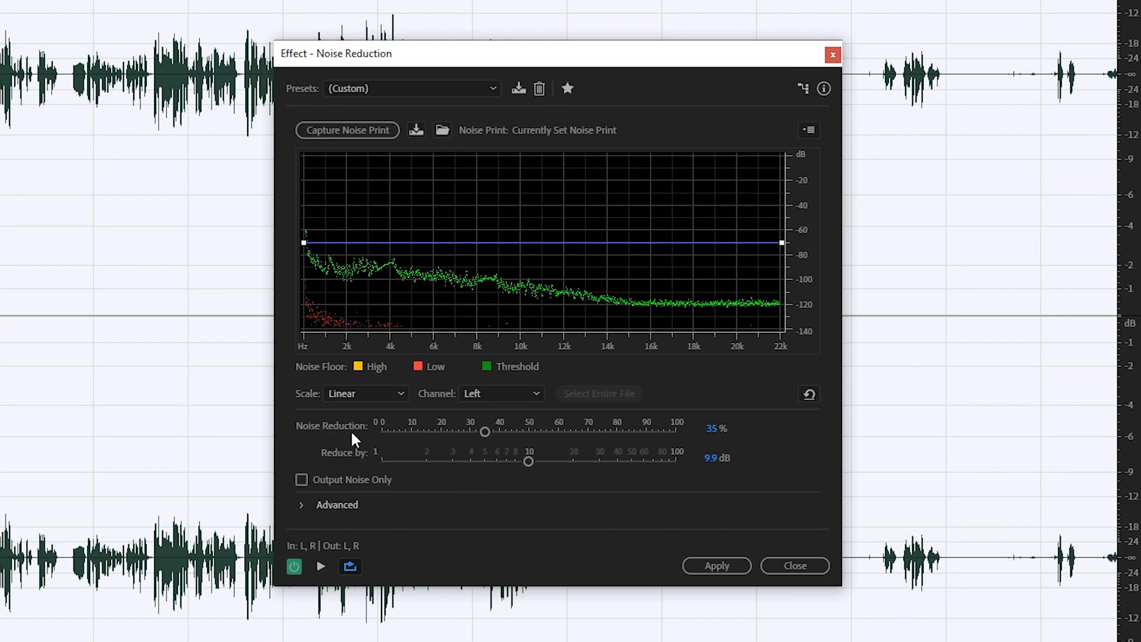
left_click_drag(485, 431, 478, 431)
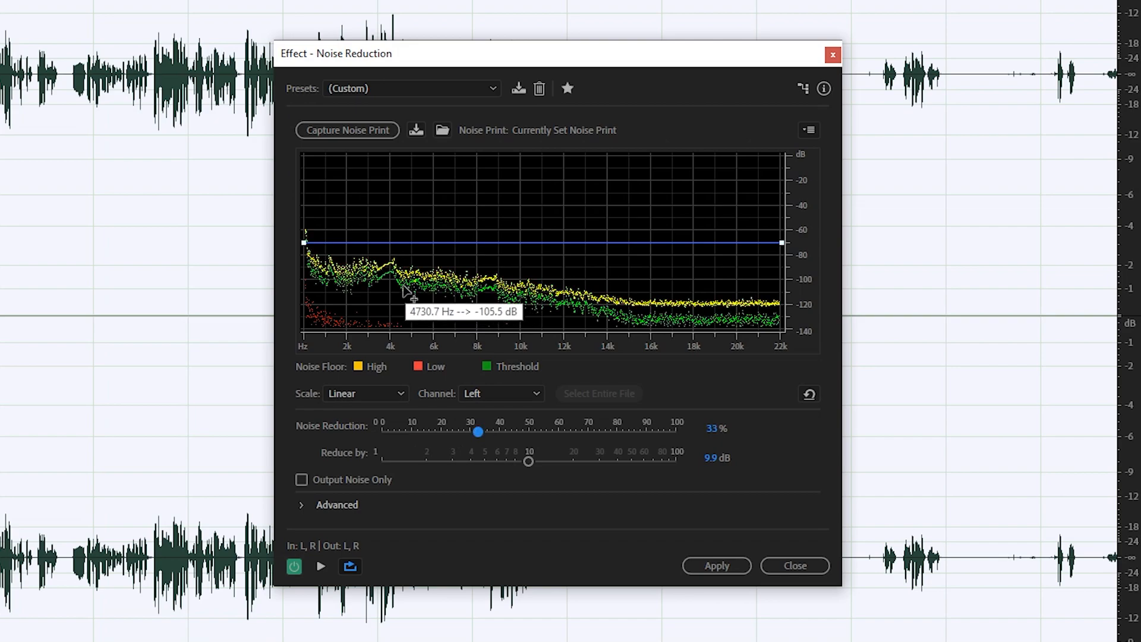
mouse_move(761, 332)
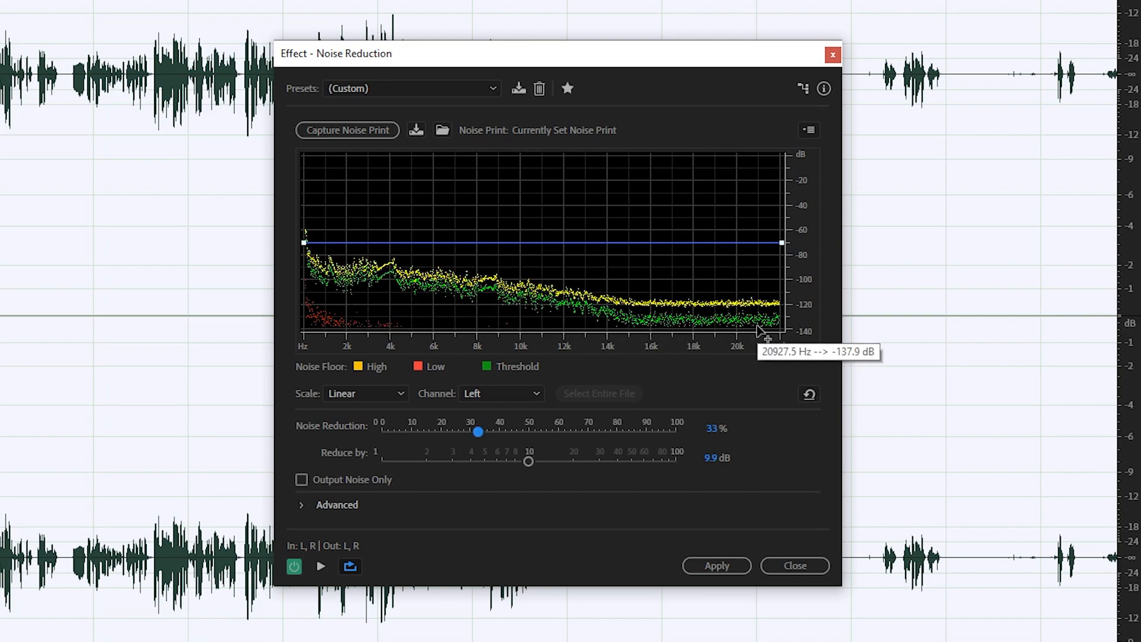
mouse_move(526, 455)
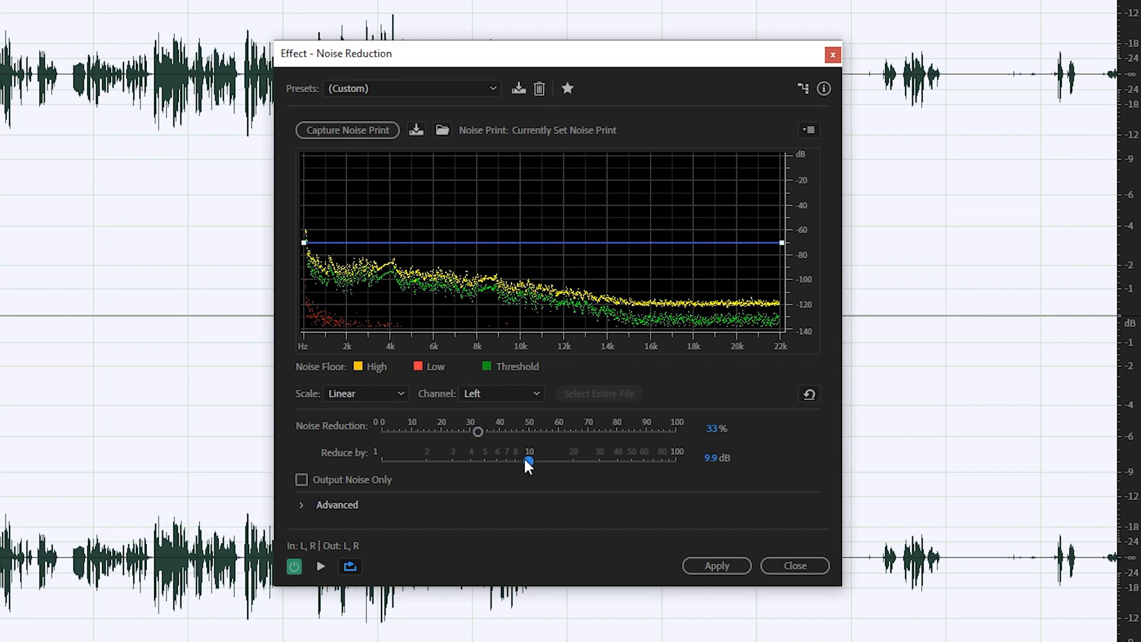
left_click(412, 88)
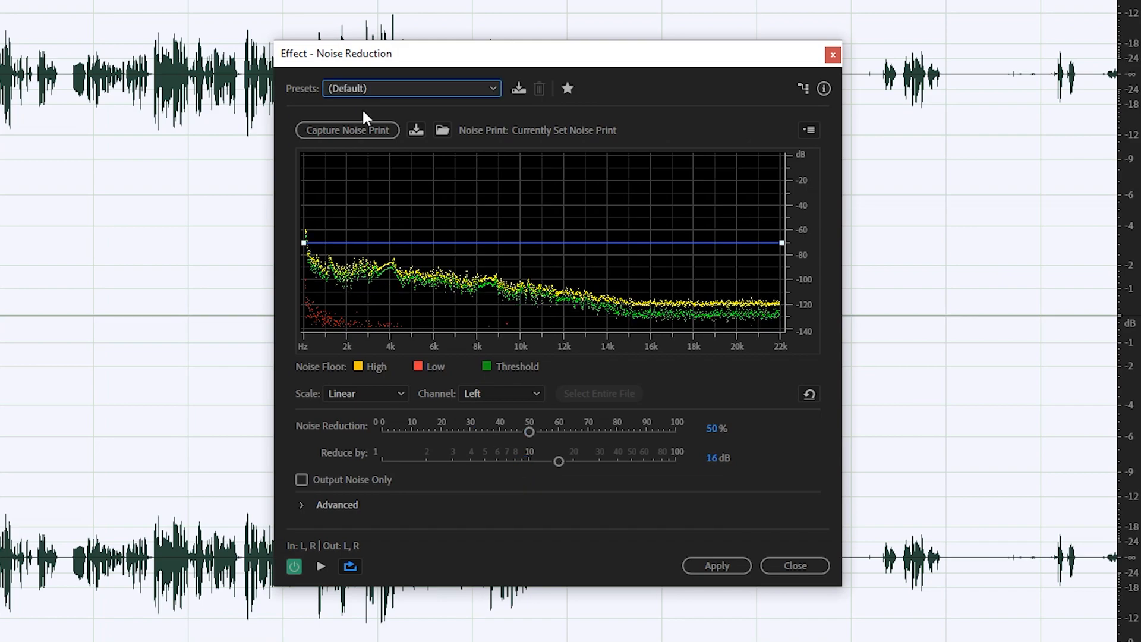
left_click_drag(559, 462, 552, 461)
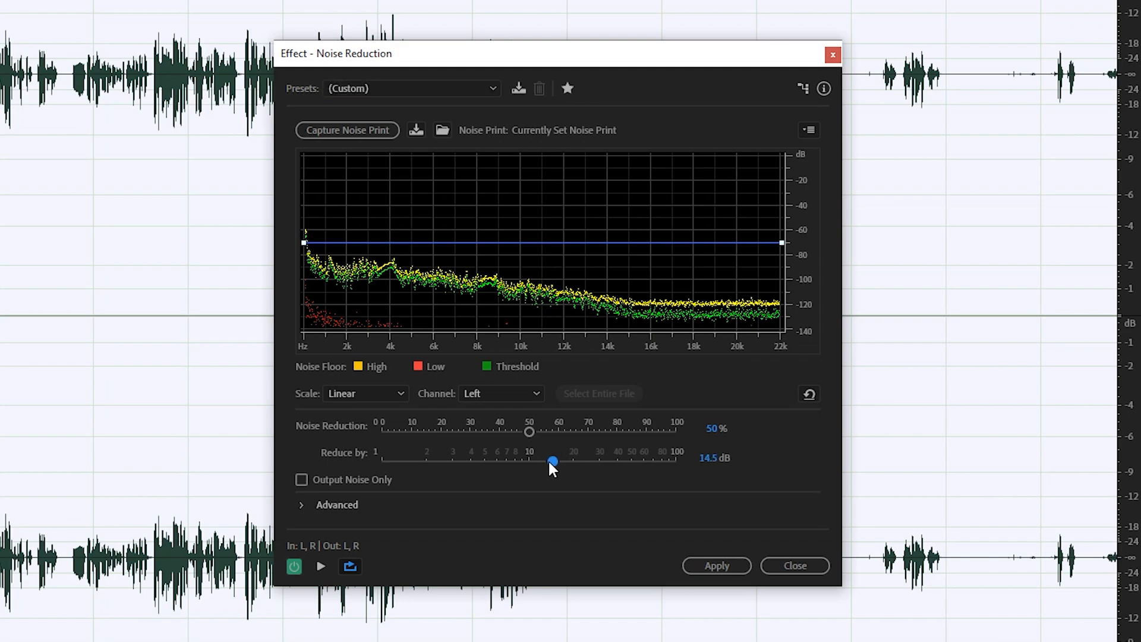
left_click_drag(531, 432, 518, 432)
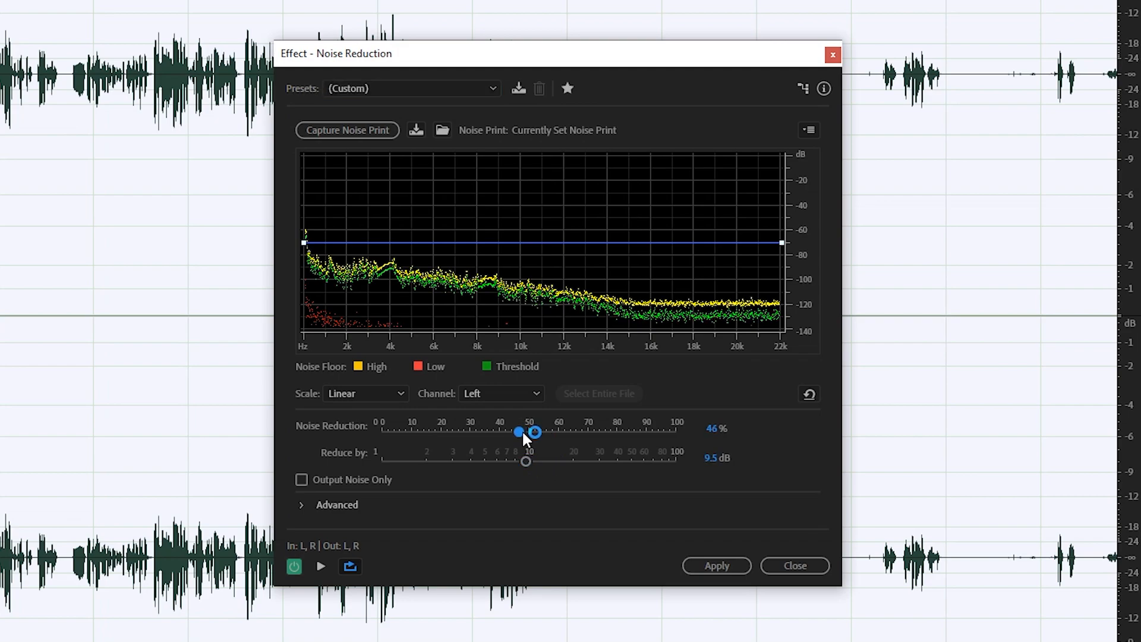
left_click_drag(530, 432, 500, 432)
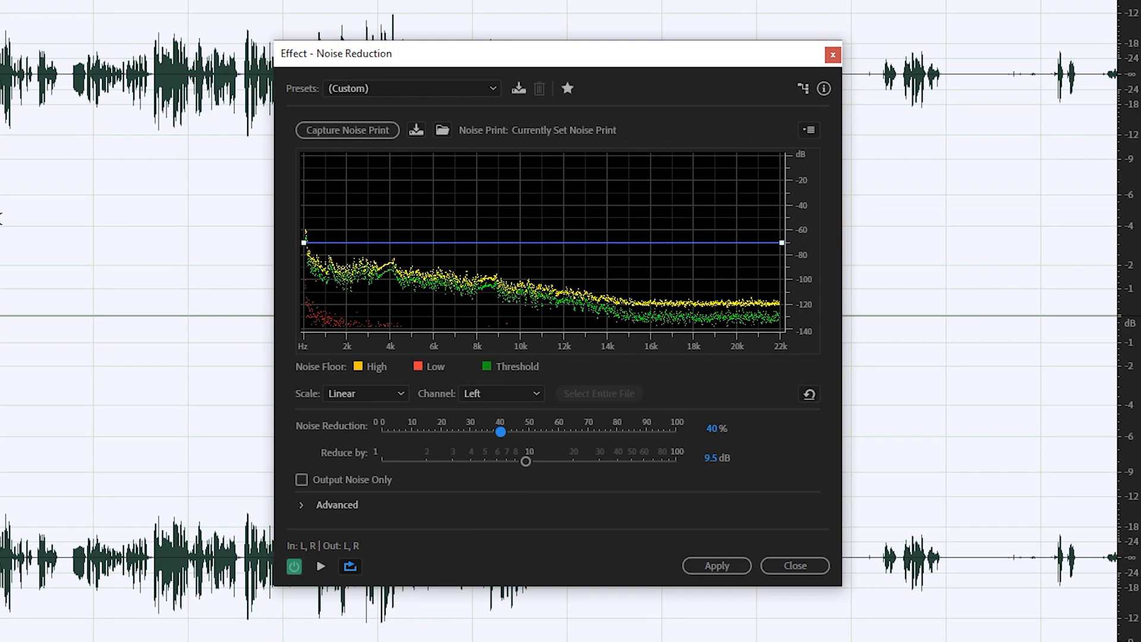
left_click(716, 566)
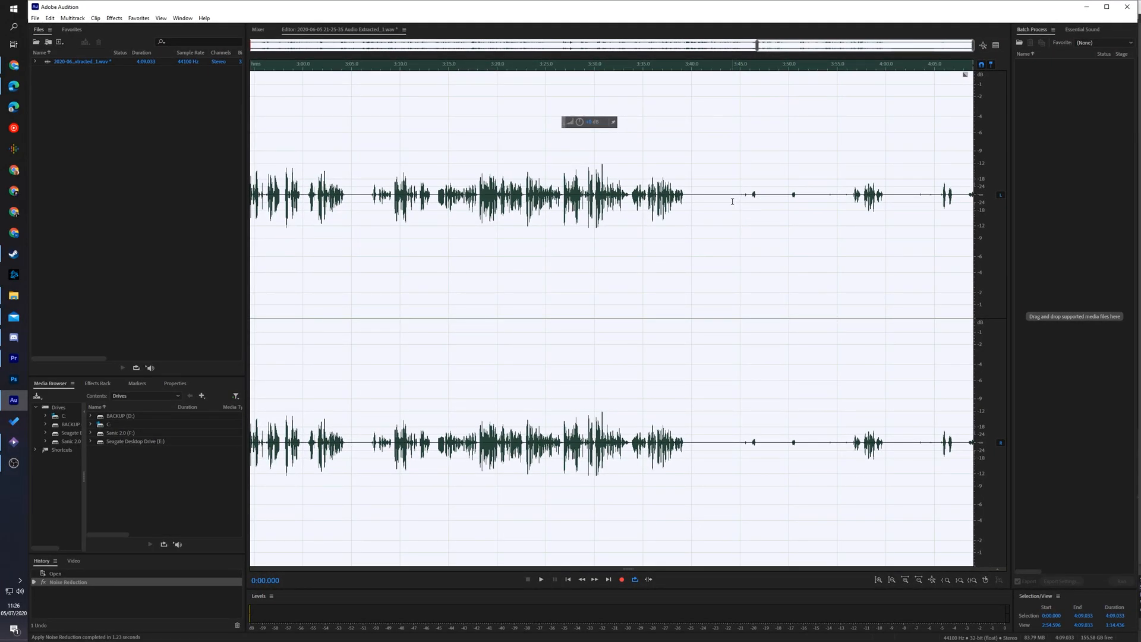
Normalize the noise-reduced recording to 95% via Amplitude and Compression > Normalize
left_click(114, 17)
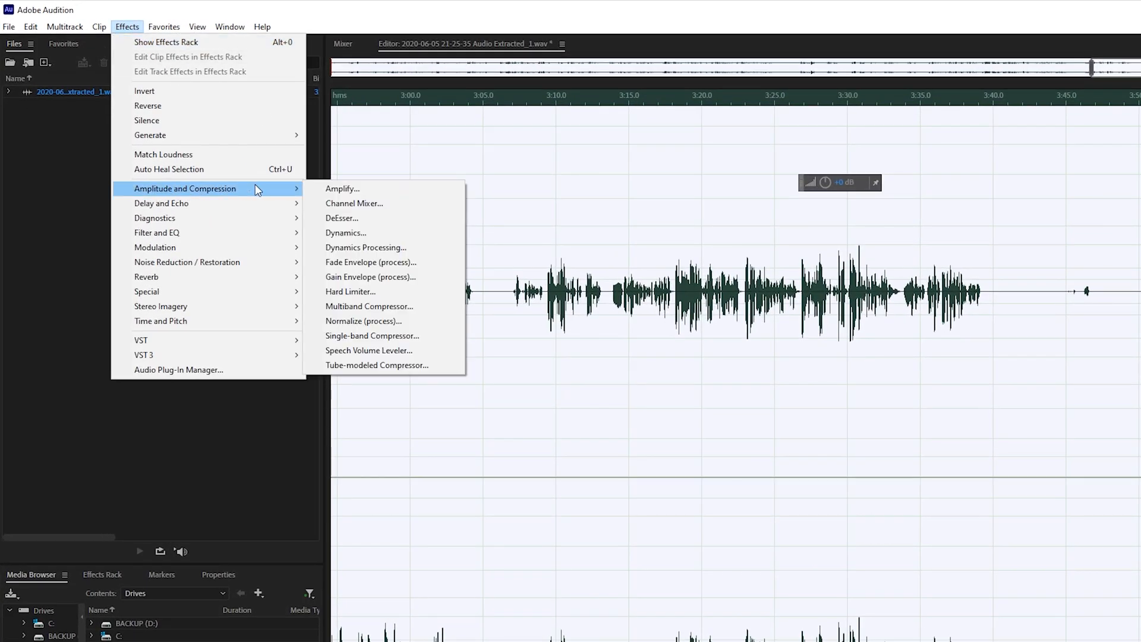
mouse_move(364, 321)
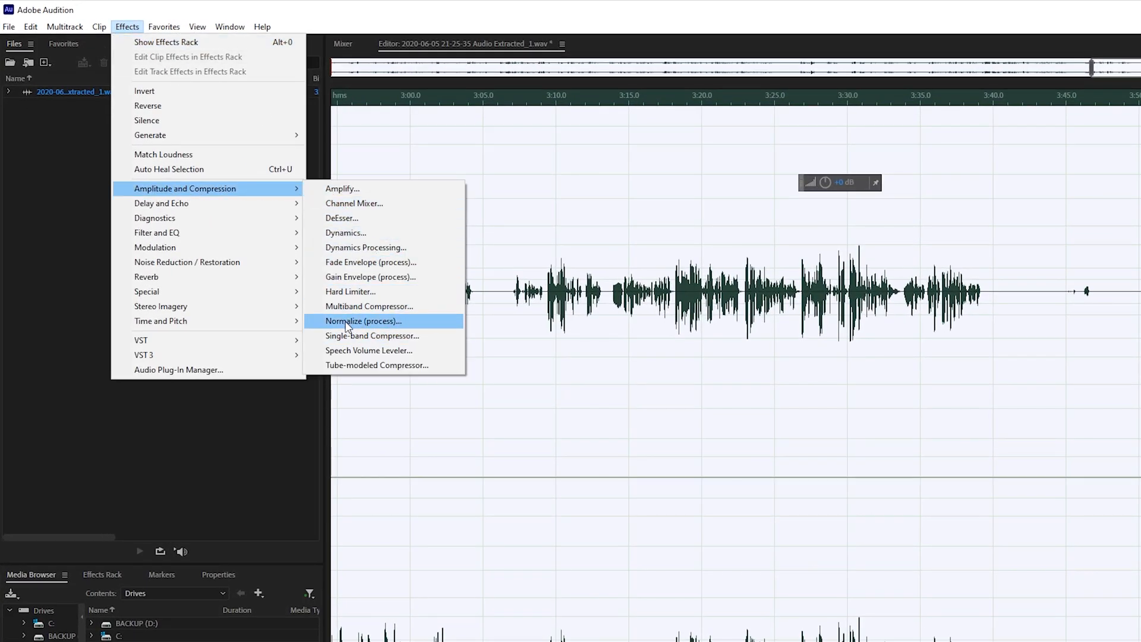
left_click(364, 321)
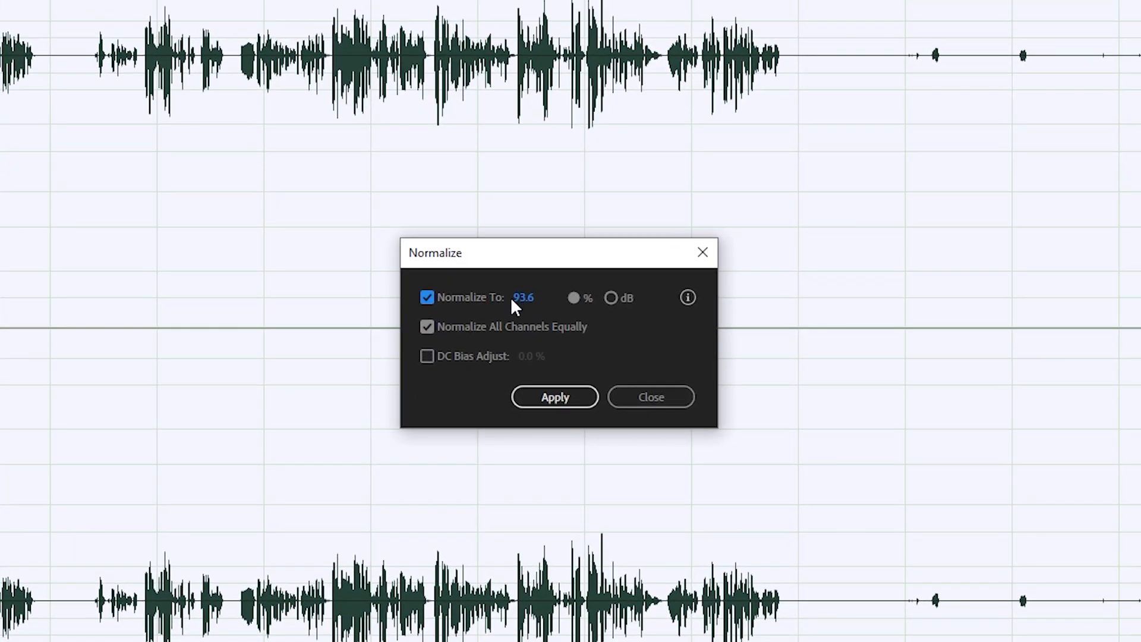
mouse_move(544, 303)
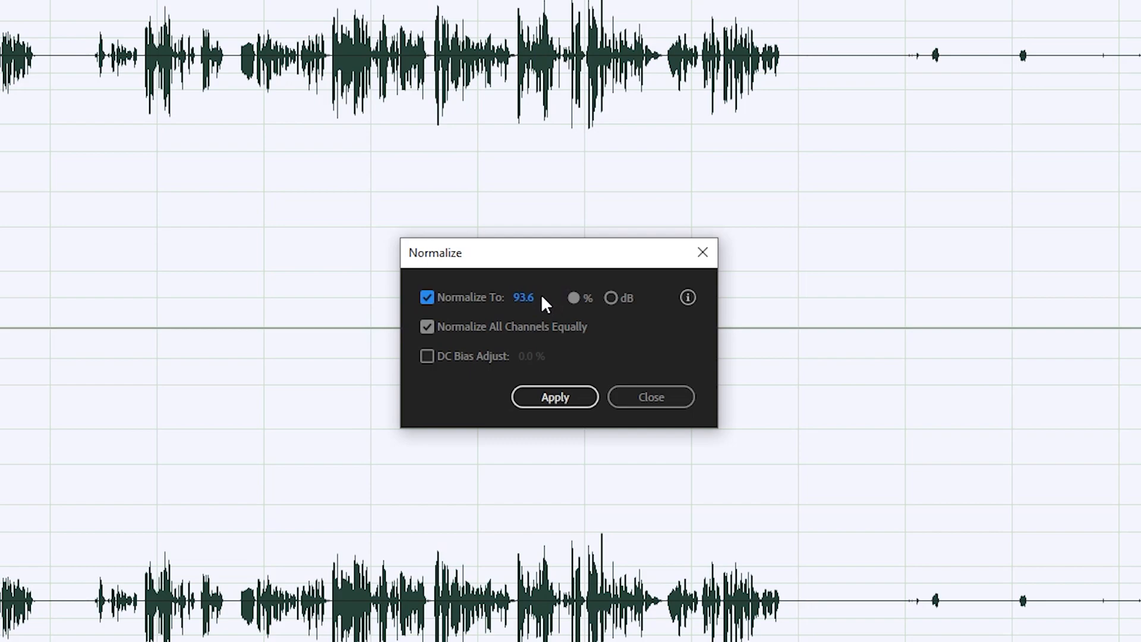
left_click(612, 297)
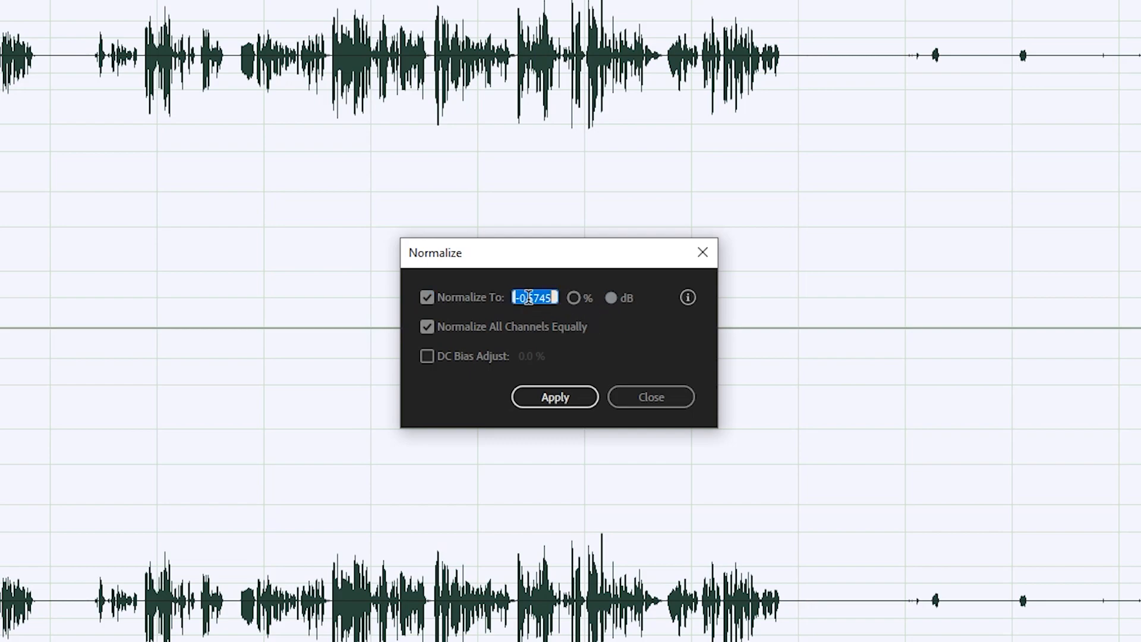
type("-1")
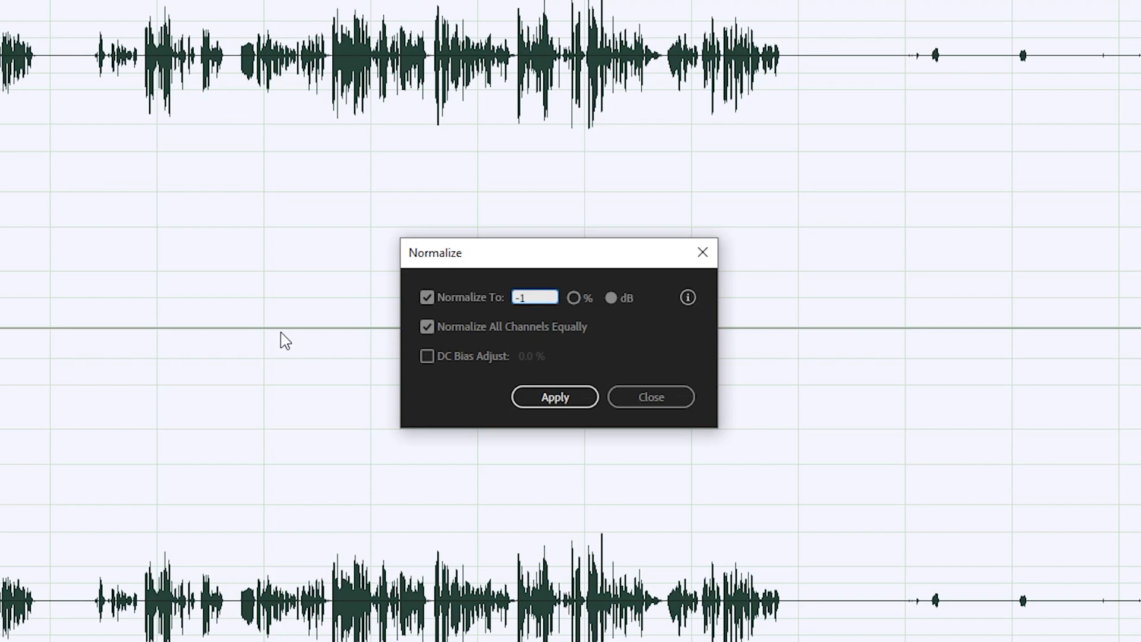
left_click(574, 298)
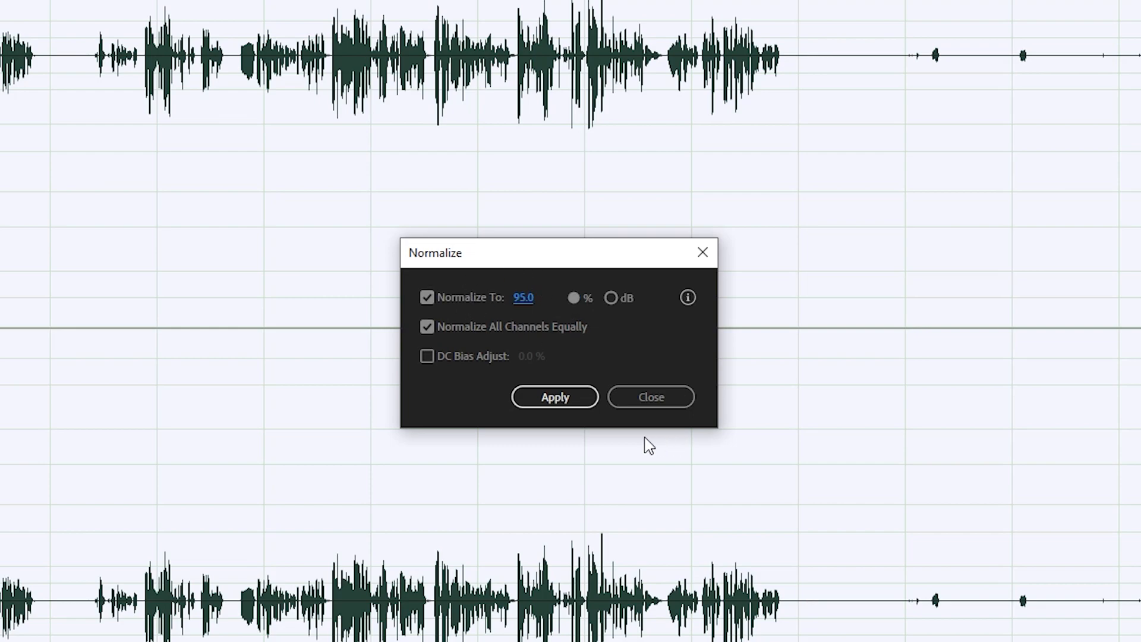
left_click(554, 397)
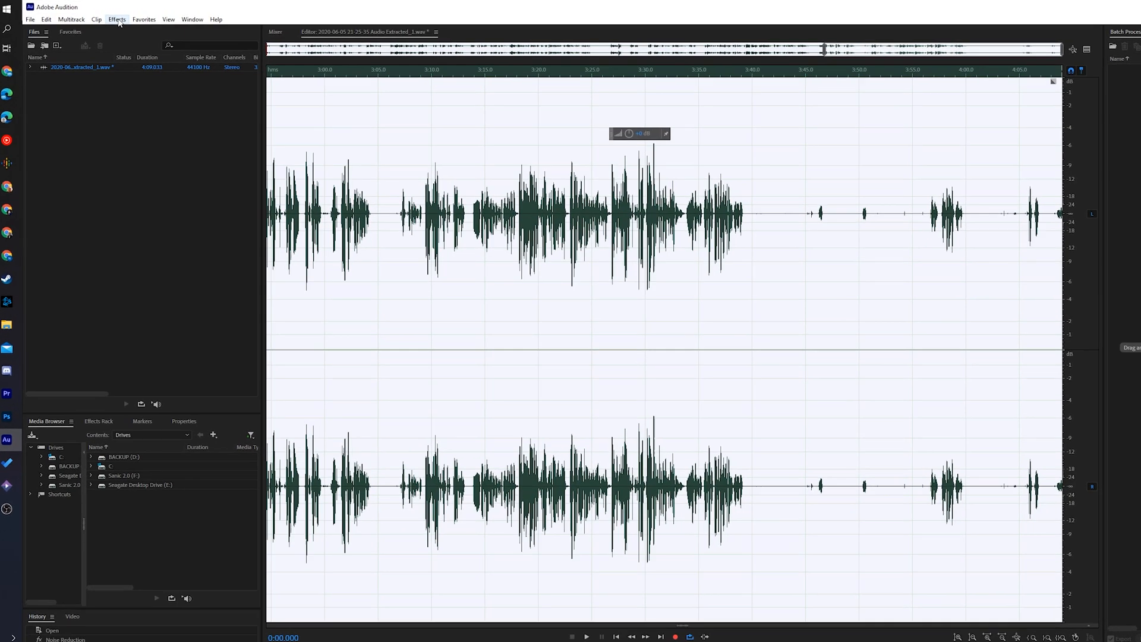
Compress levels above -20 dB at 1.78:1 in Dynamics Processing, preview, and apply
left_click(116, 19)
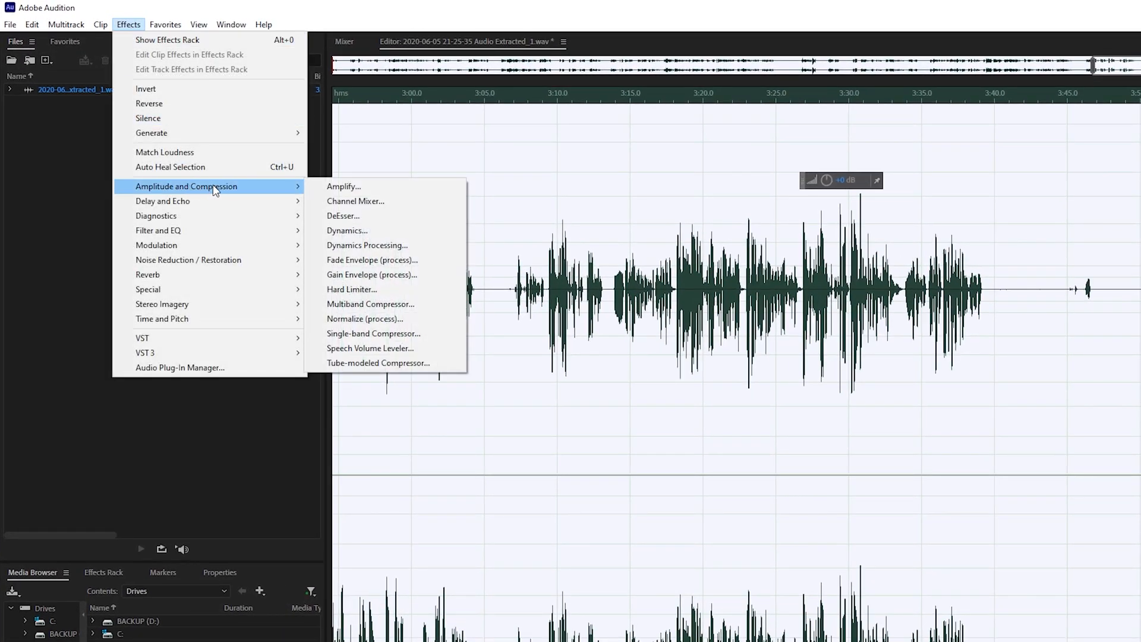
mouse_move(367, 245)
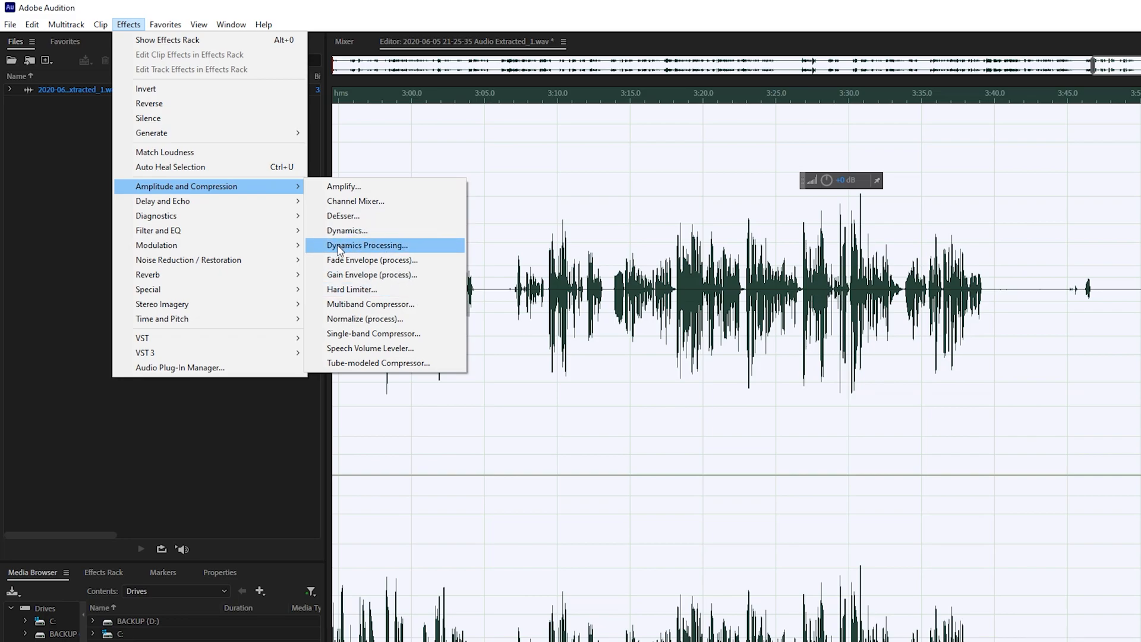
left_click(366, 245)
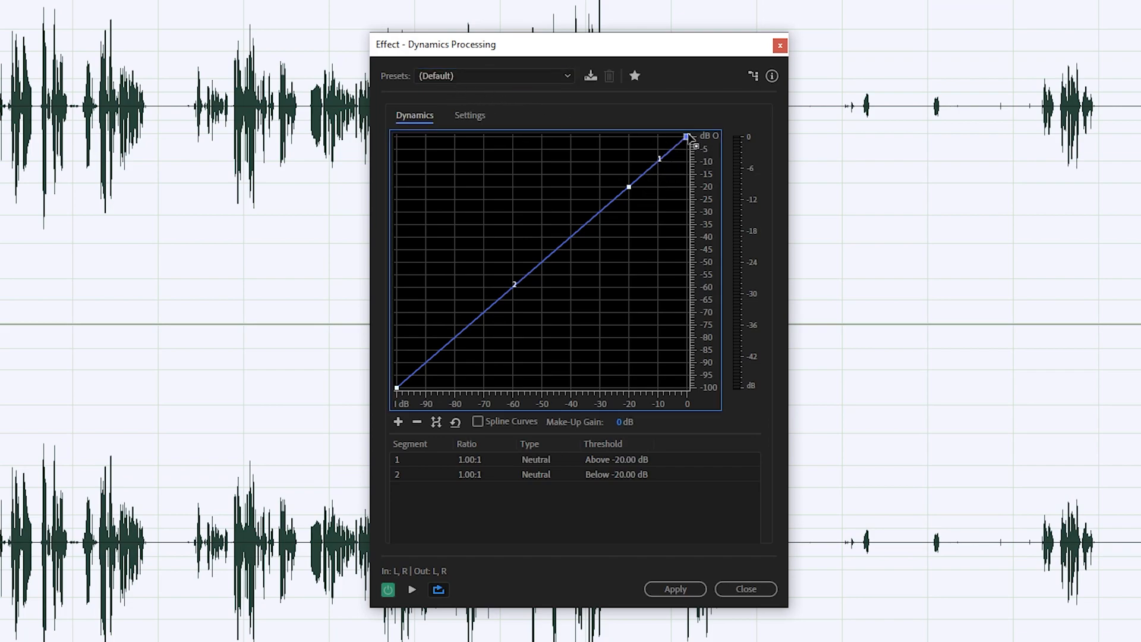
left_click_drag(685, 136, 684, 158)
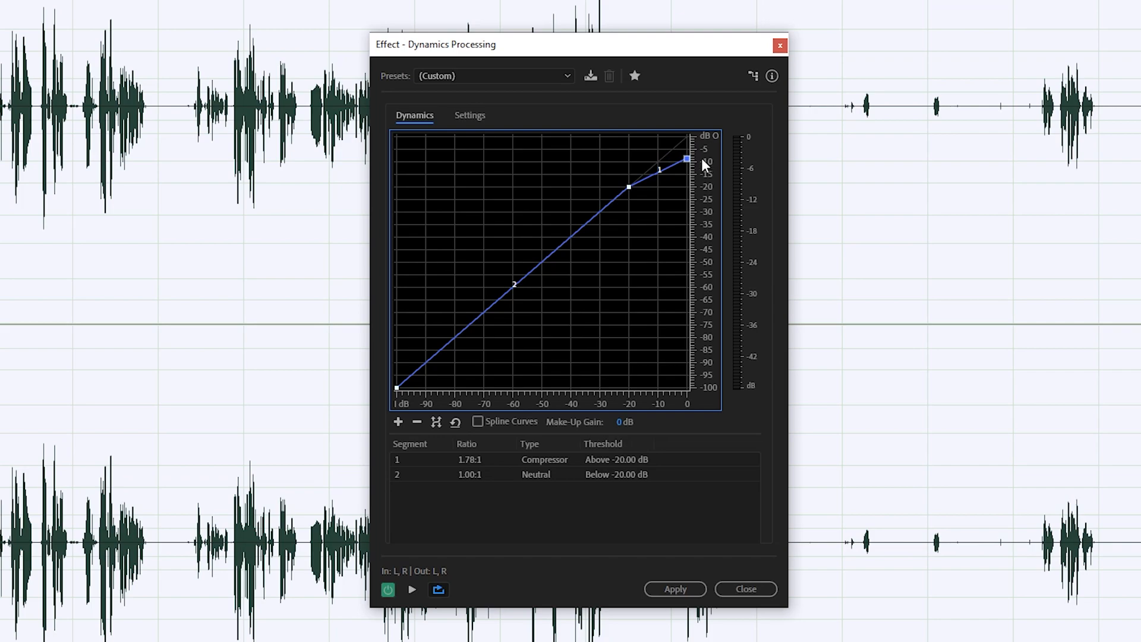
mouse_move(723, 189)
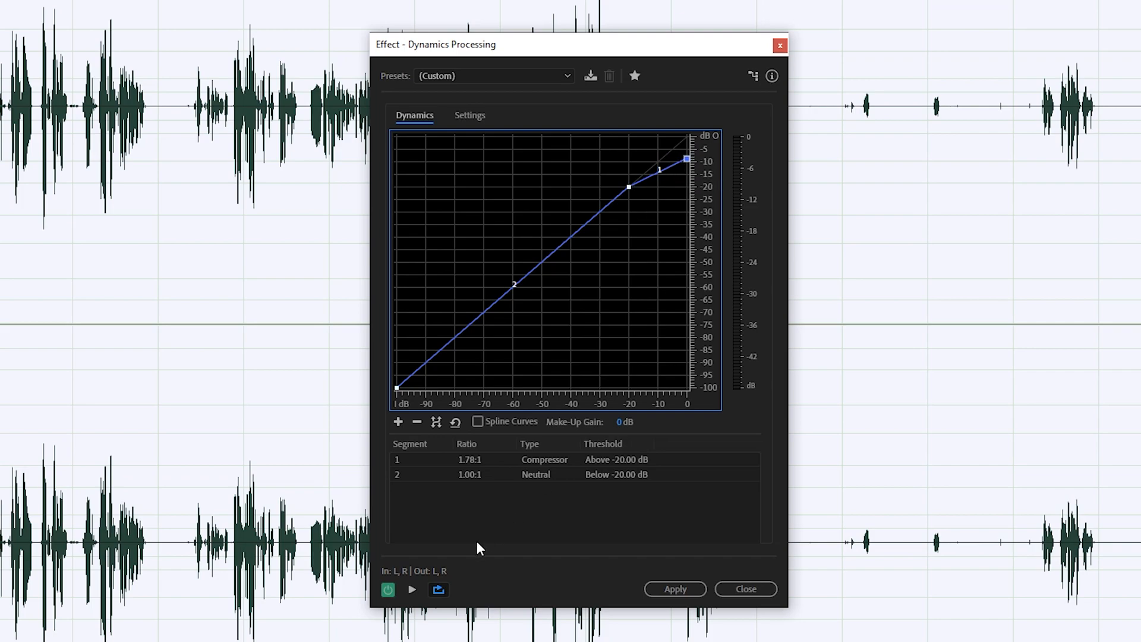
mouse_move(412, 589)
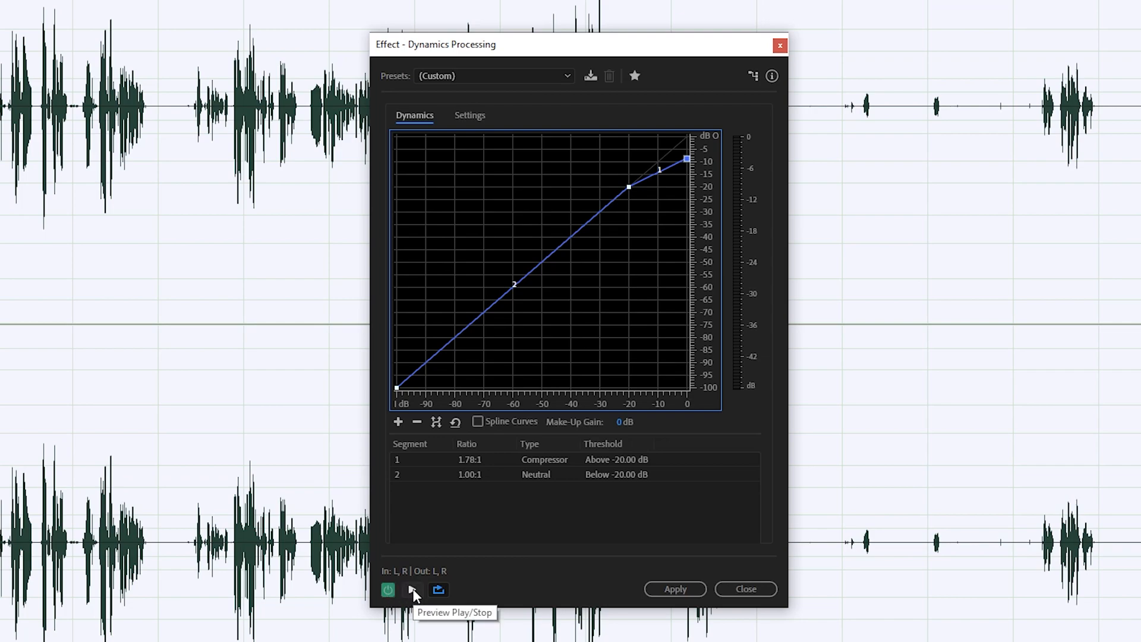
left_click(413, 591)
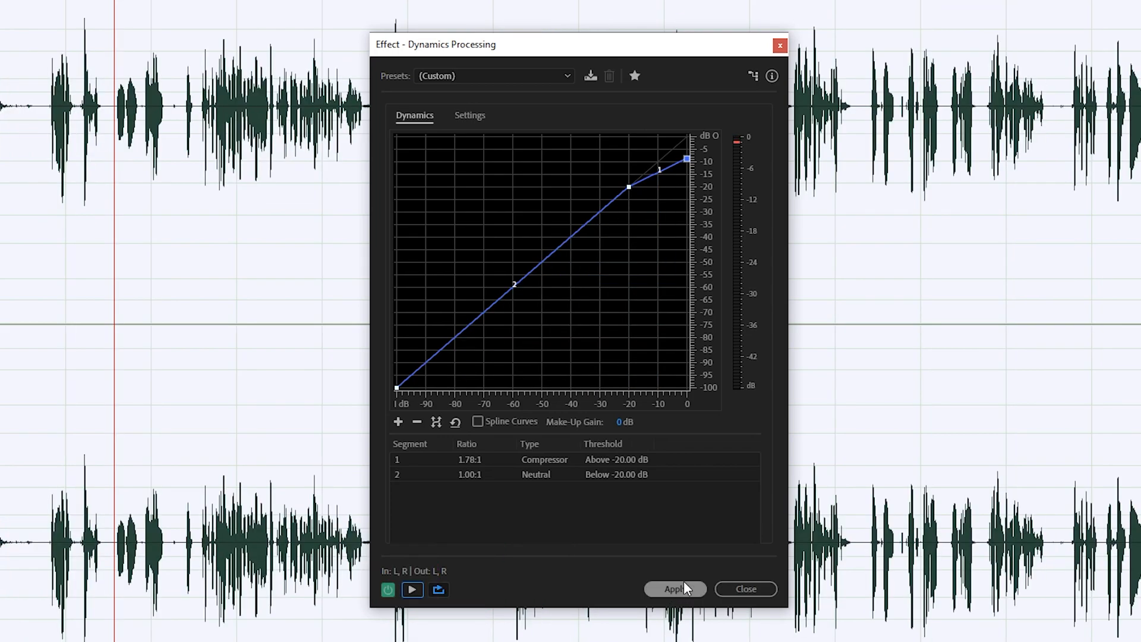
left_click(674, 588)
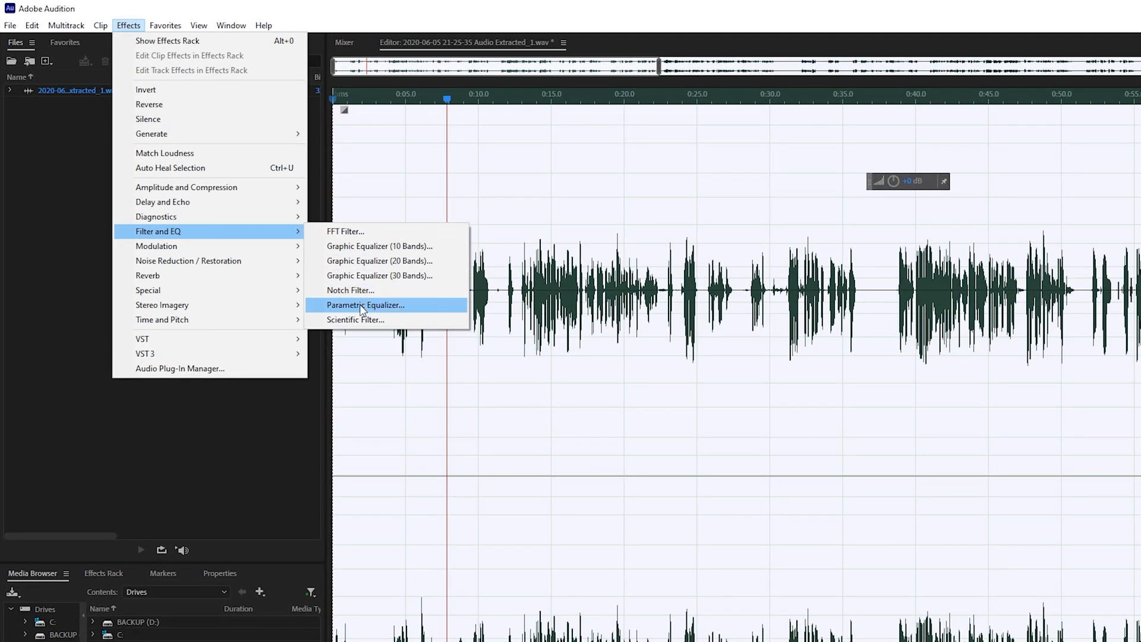
Apply Parametric Equalizer with the 120 Hz low band raised to 3.5 dB and a reshaped high band
left_click(368, 306)
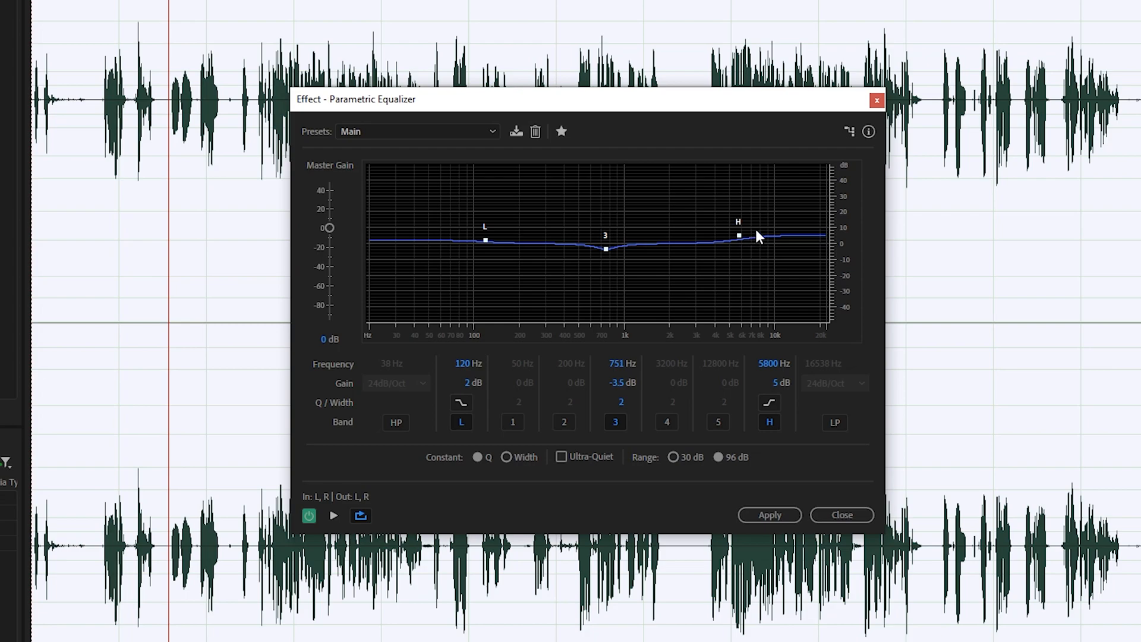
mouse_move(465, 251)
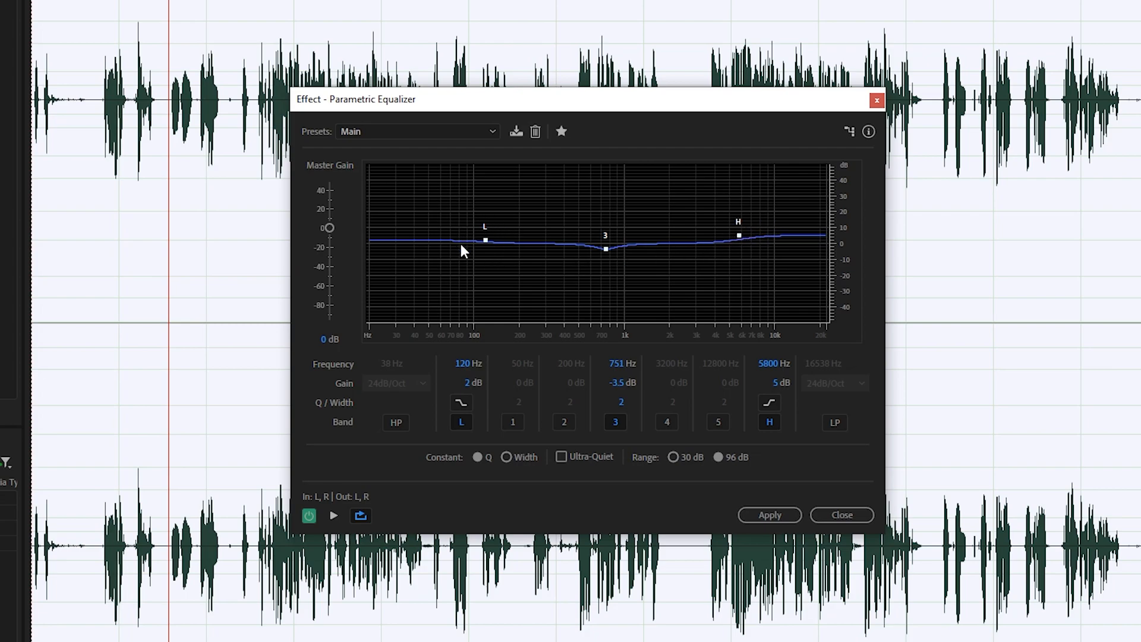
mouse_move(589, 252)
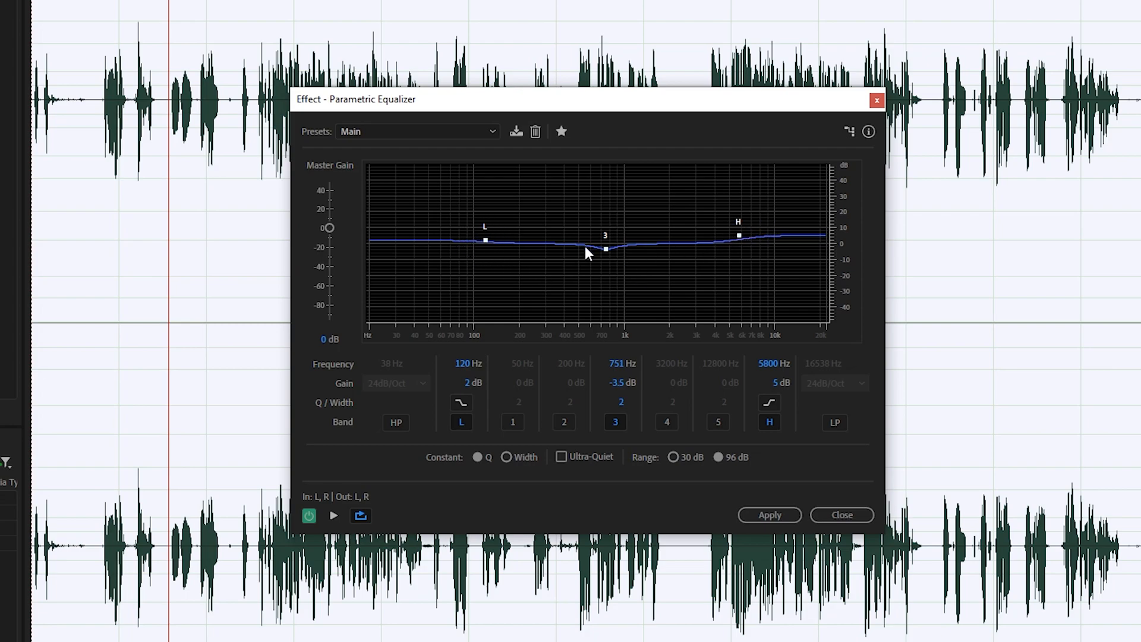
mouse_move(596, 258)
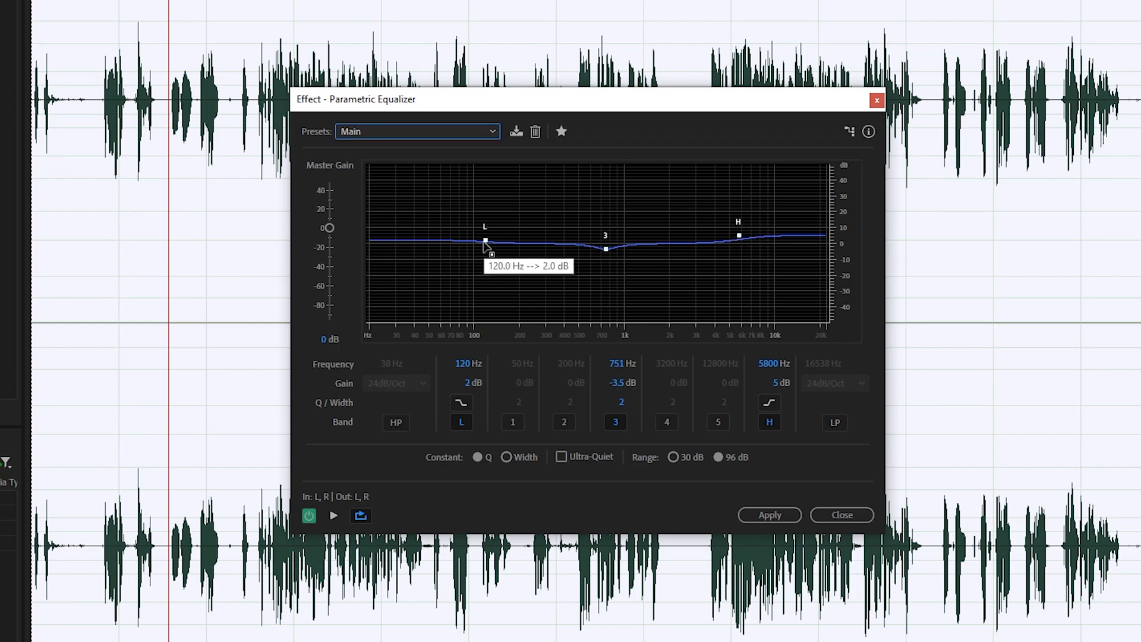
mouse_move(595, 275)
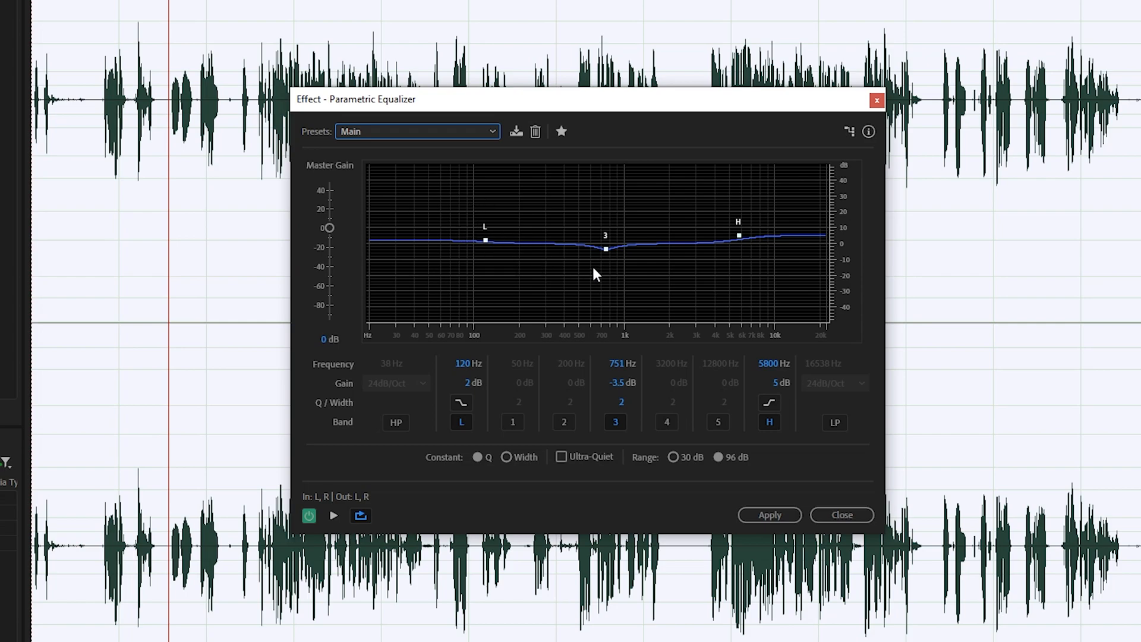
mouse_move(486, 242)
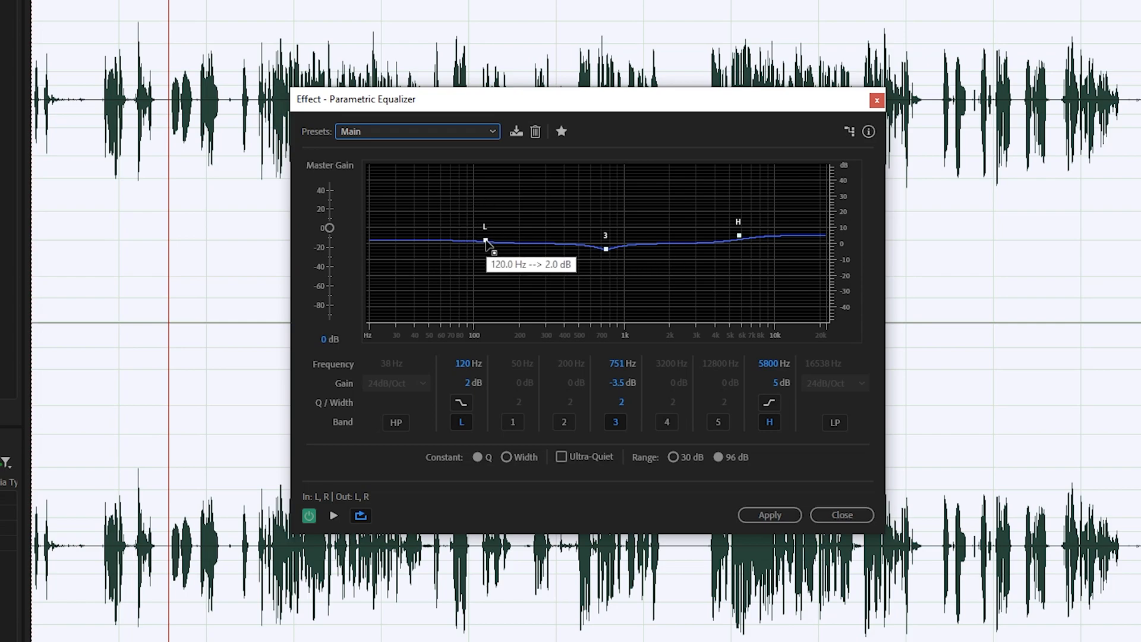
left_click_drag(484, 243, 483, 240)
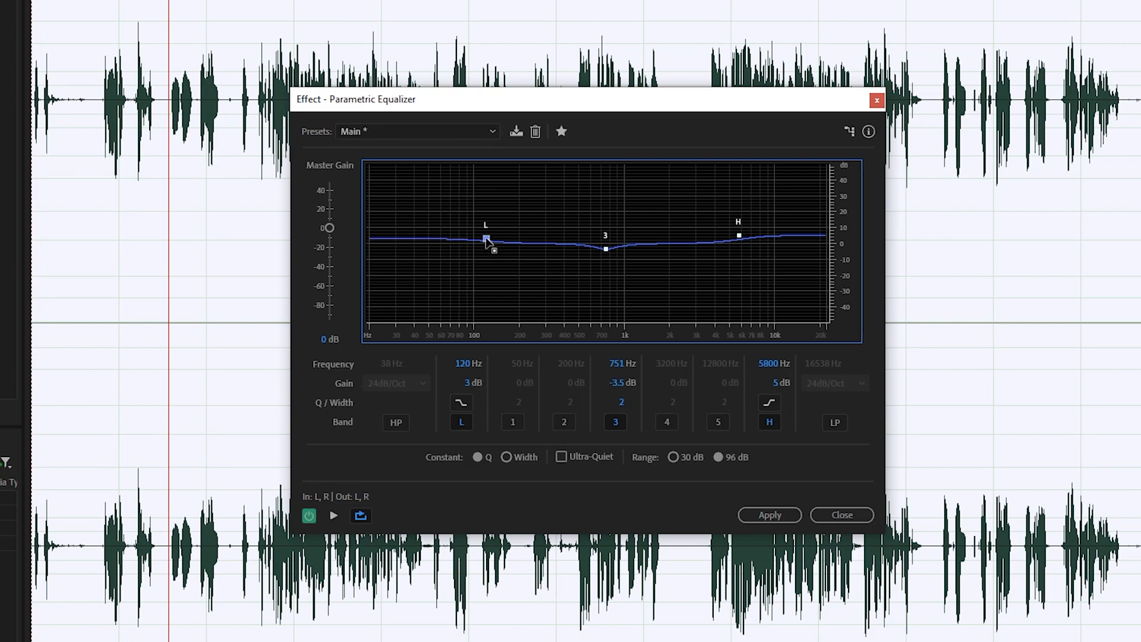
left_click_drag(485, 241, 485, 233)
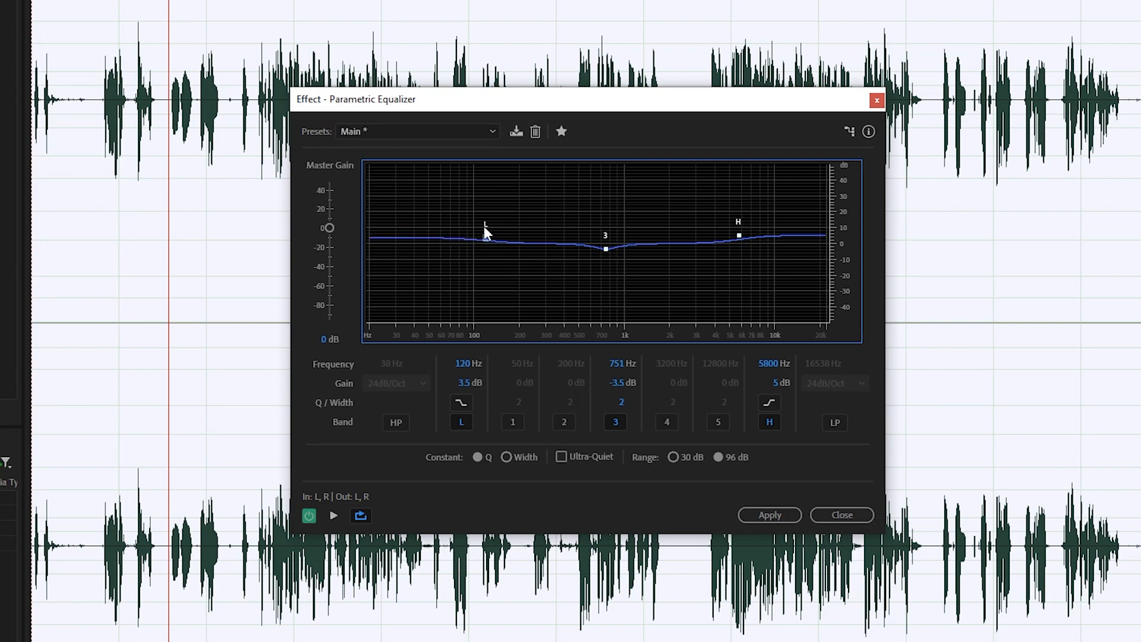
mouse_move(738, 236)
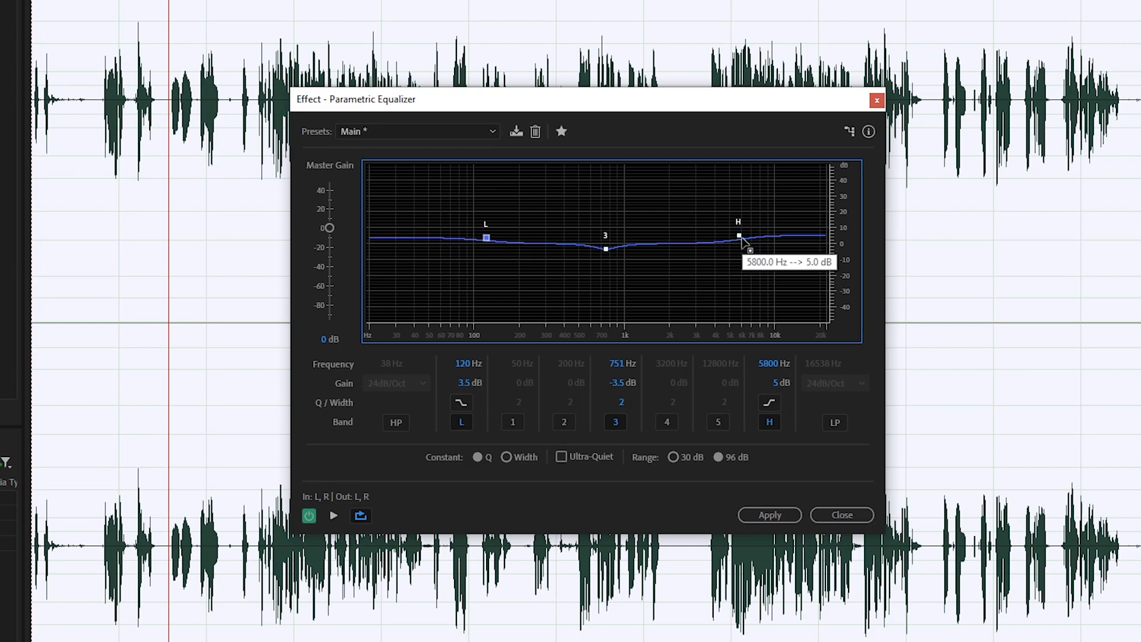
mouse_move(742, 246)
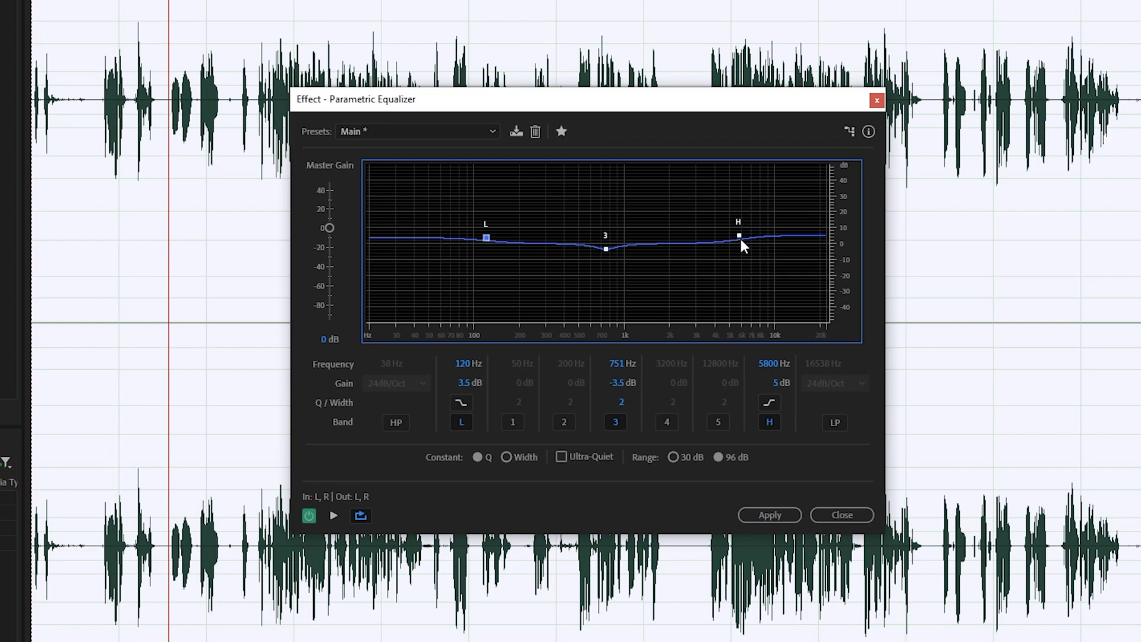
mouse_move(715, 323)
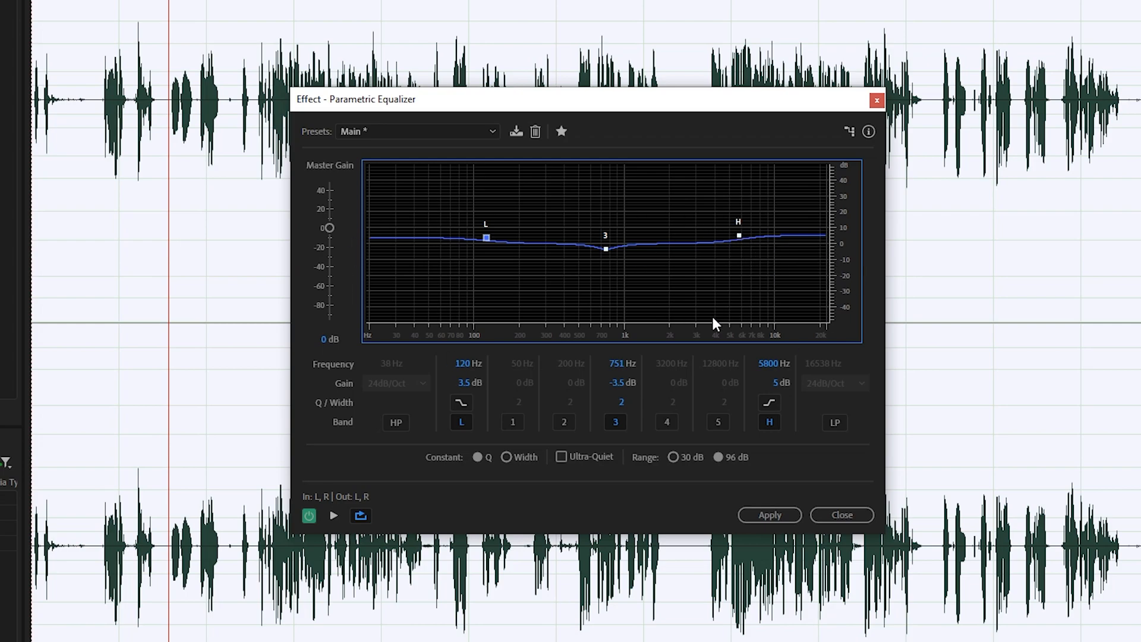
left_click(769, 403)
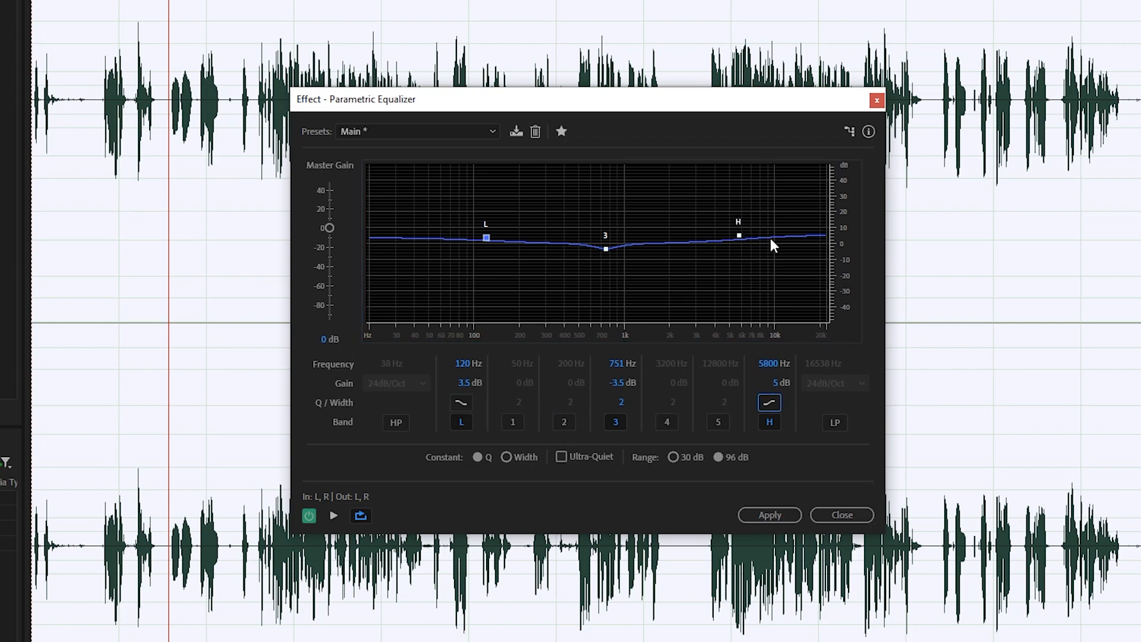
mouse_move(661, 238)
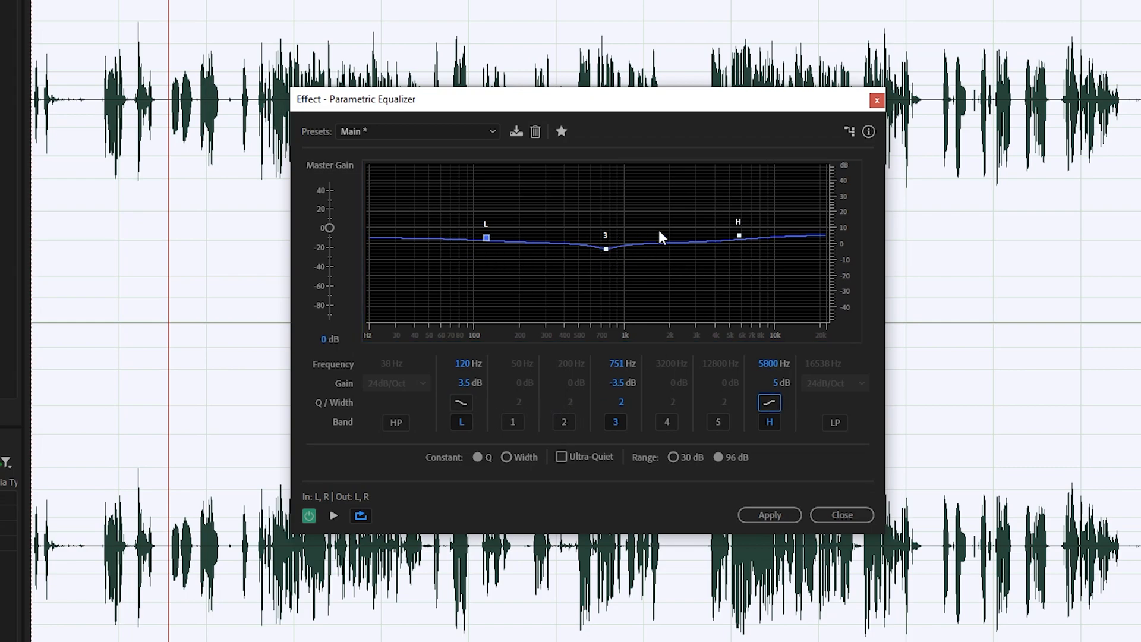
mouse_move(617, 277)
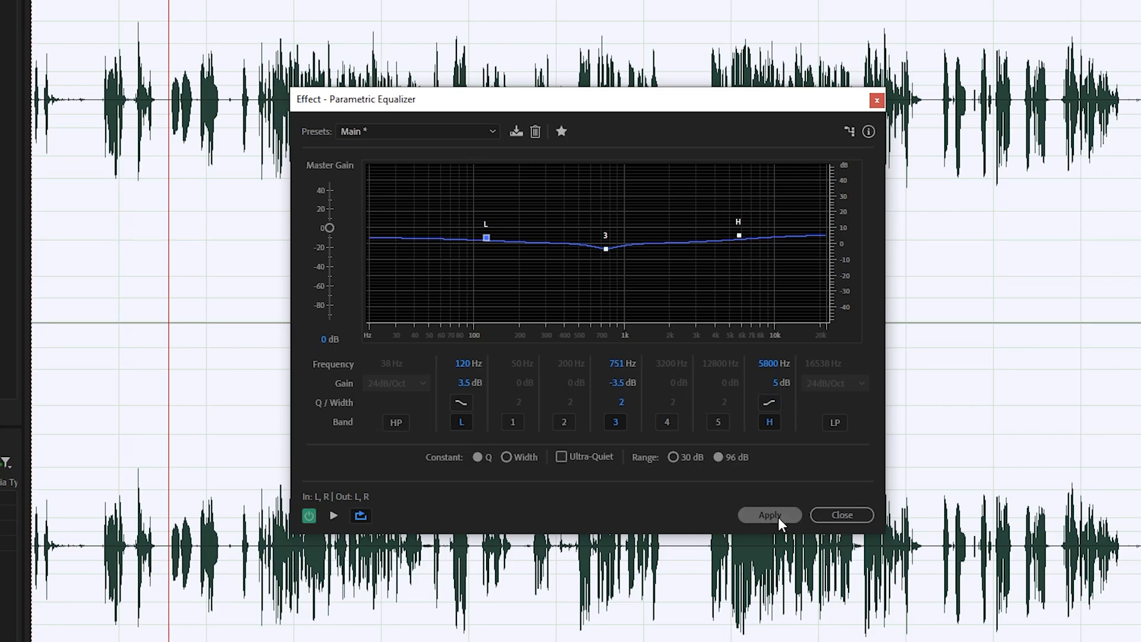
left_click(769, 515)
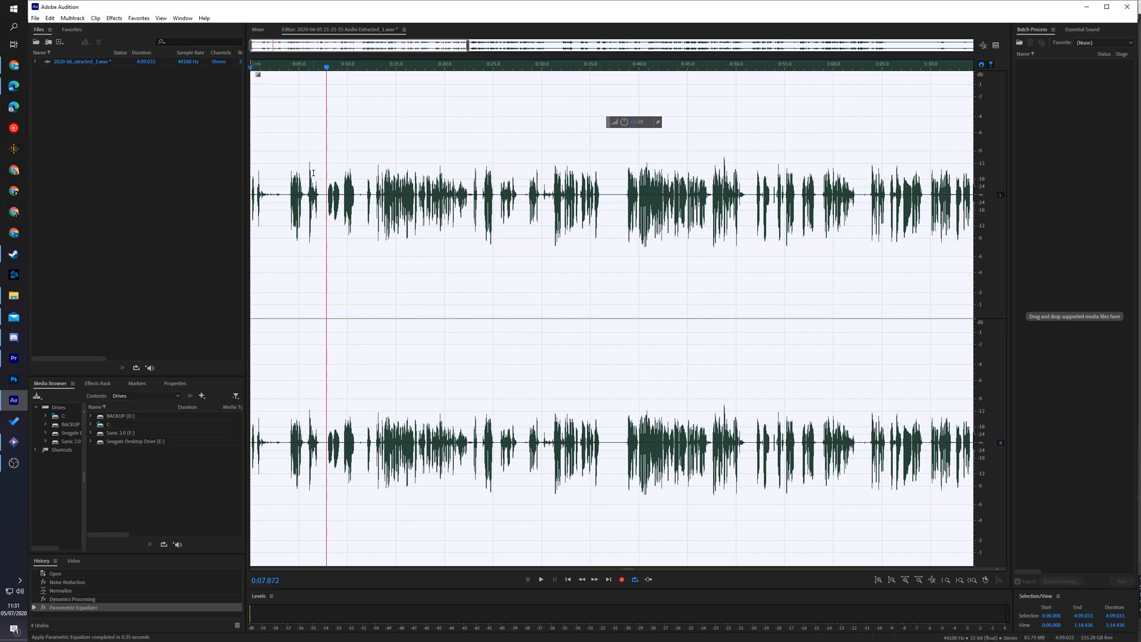
Apply the Hard Limiter at -3 dB maximum amplitude with 6 dB input boost
left_click(114, 18)
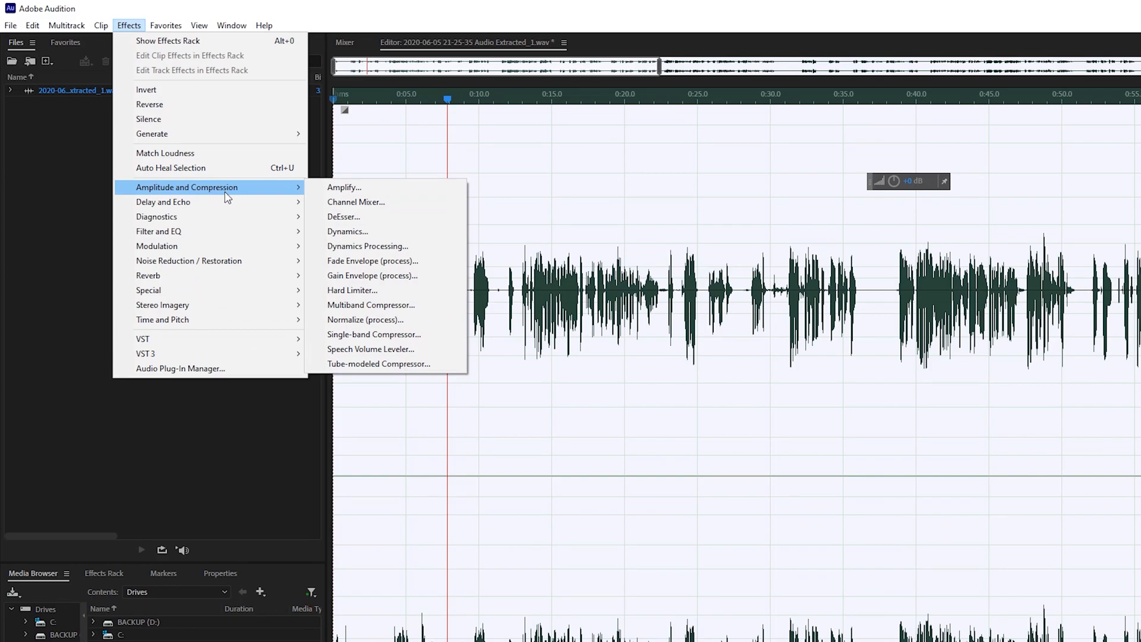
left_click(352, 290)
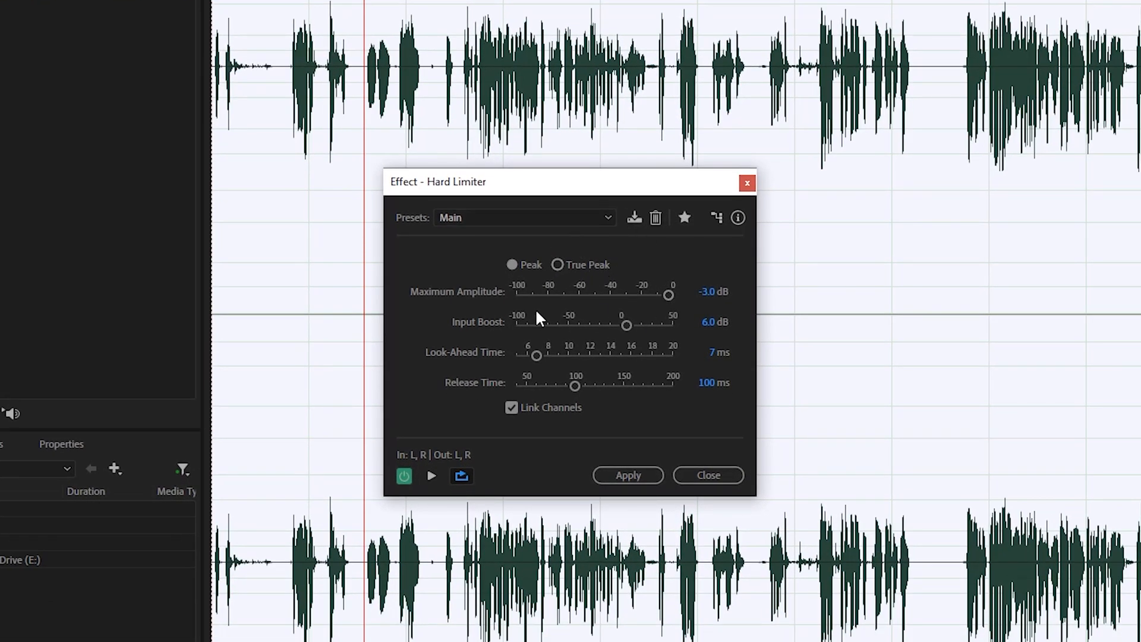
mouse_move(723, 305)
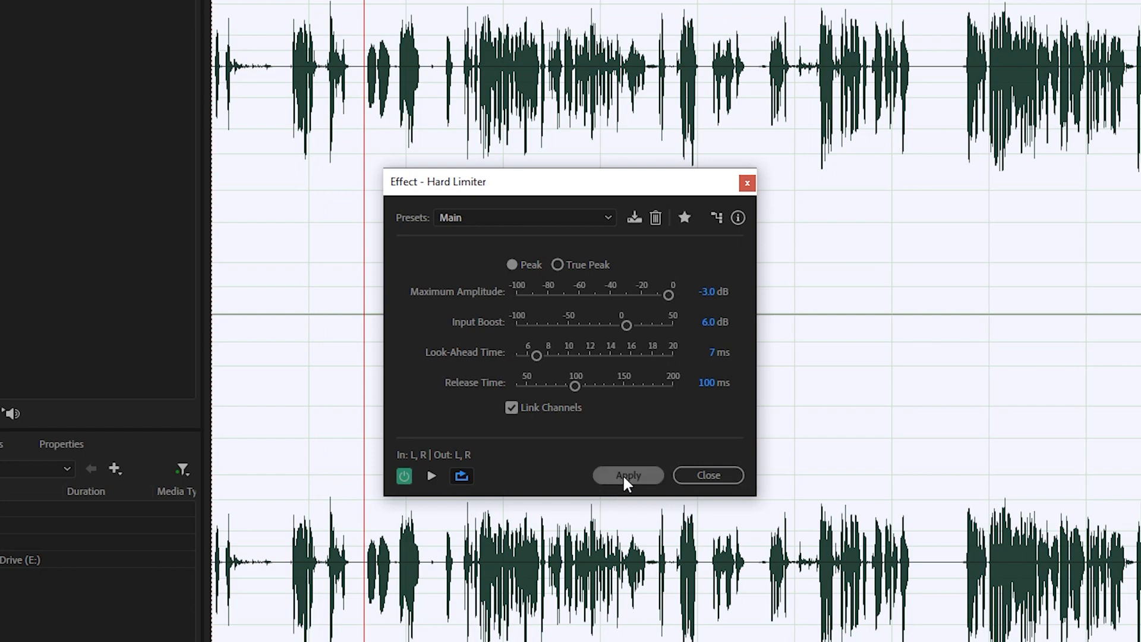
left_click(627, 476)
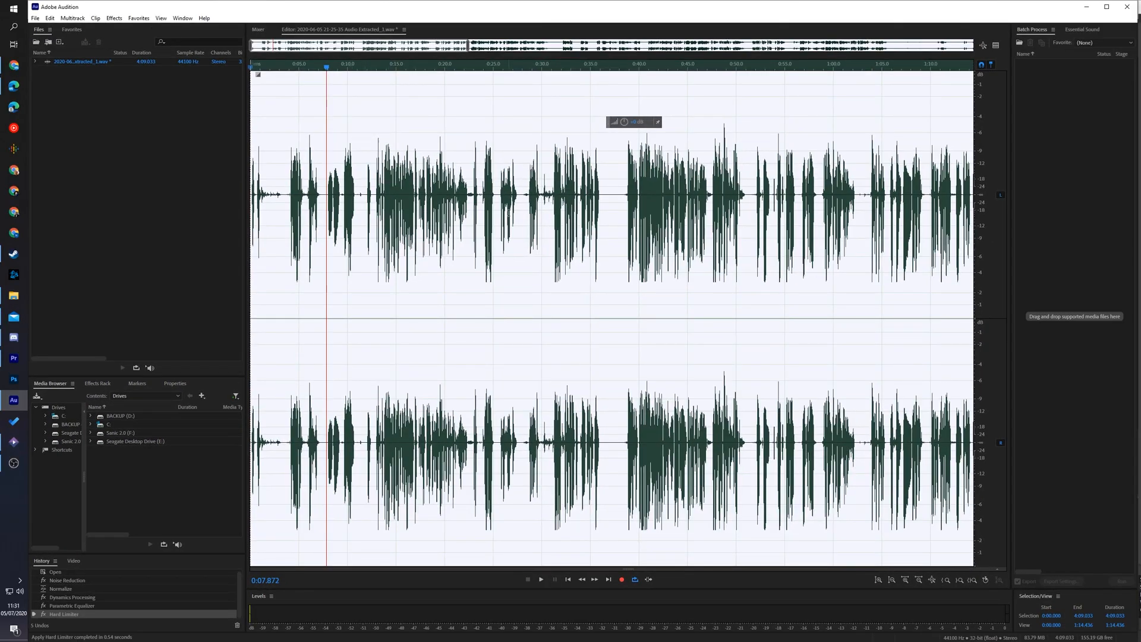
mouse_move(871, 312)
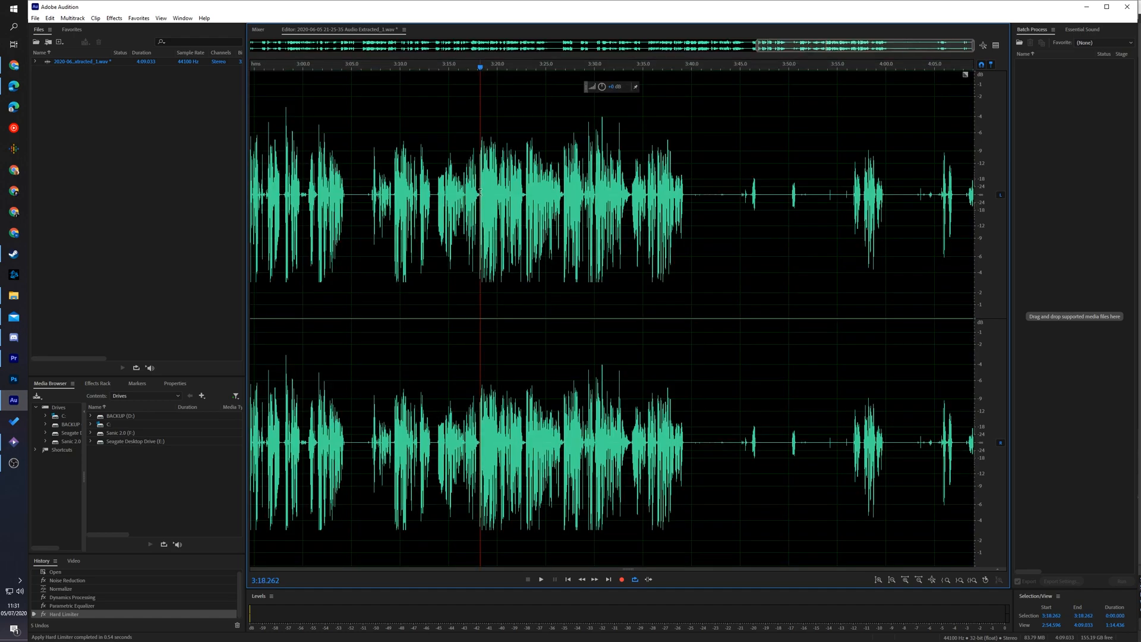
left_click(539, 579)
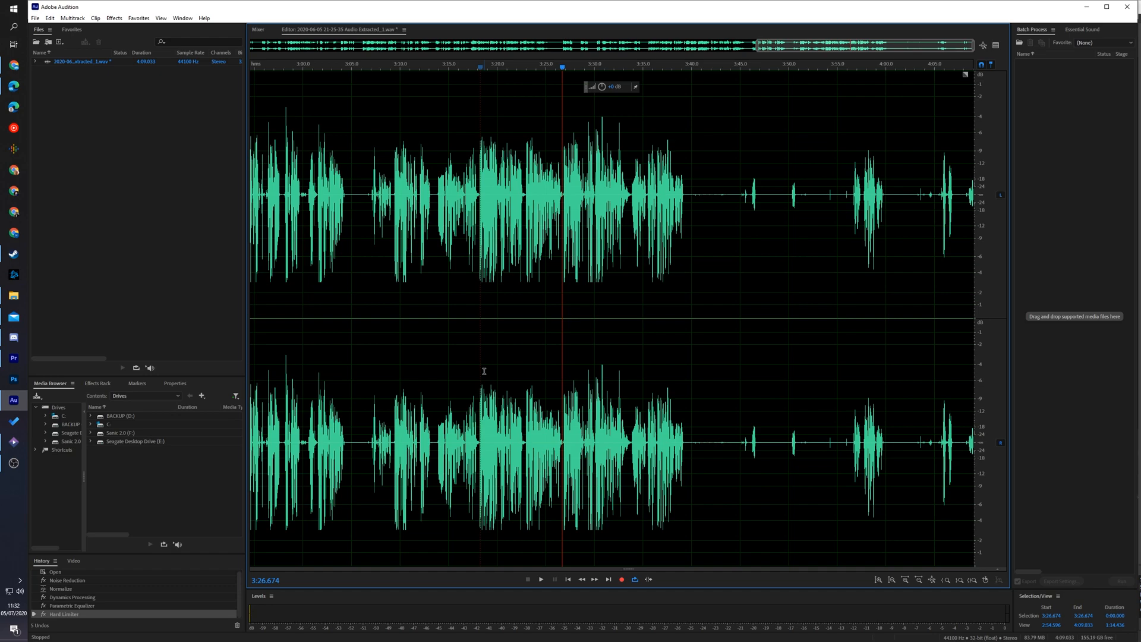
mouse_move(378, 266)
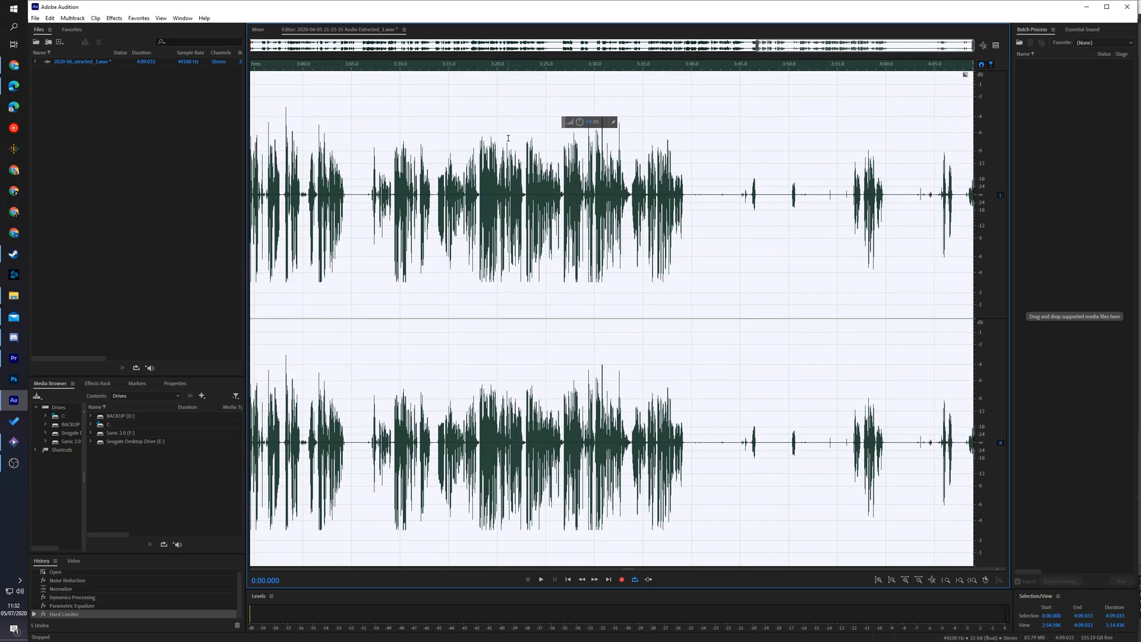
Normalize the fully processed recording once more to 95%
left_click(114, 18)
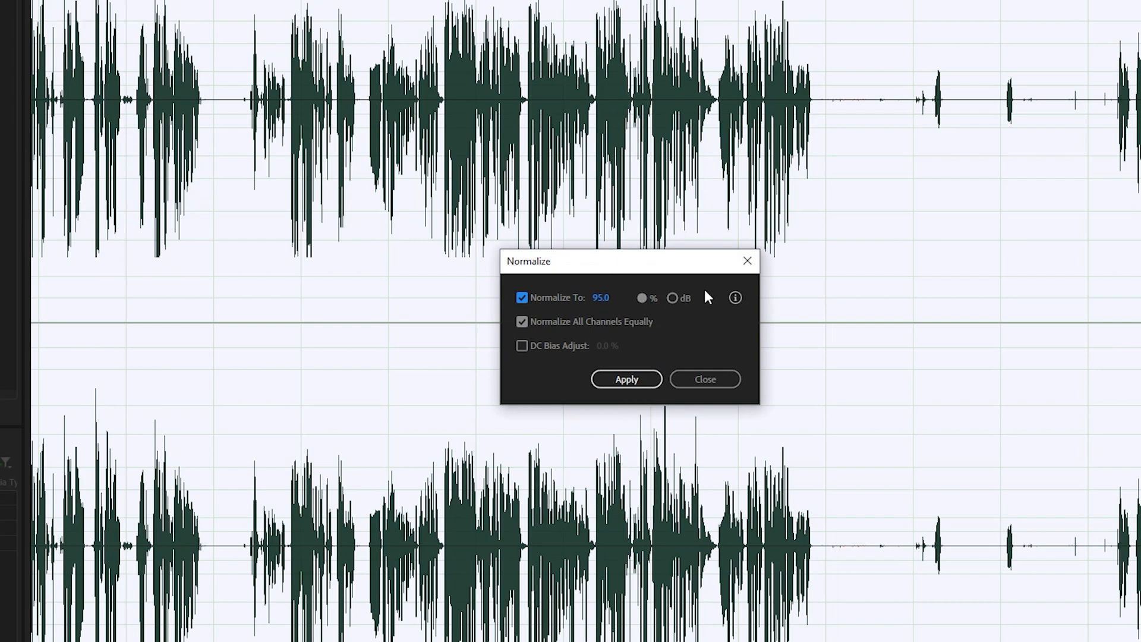
left_click(625, 379)
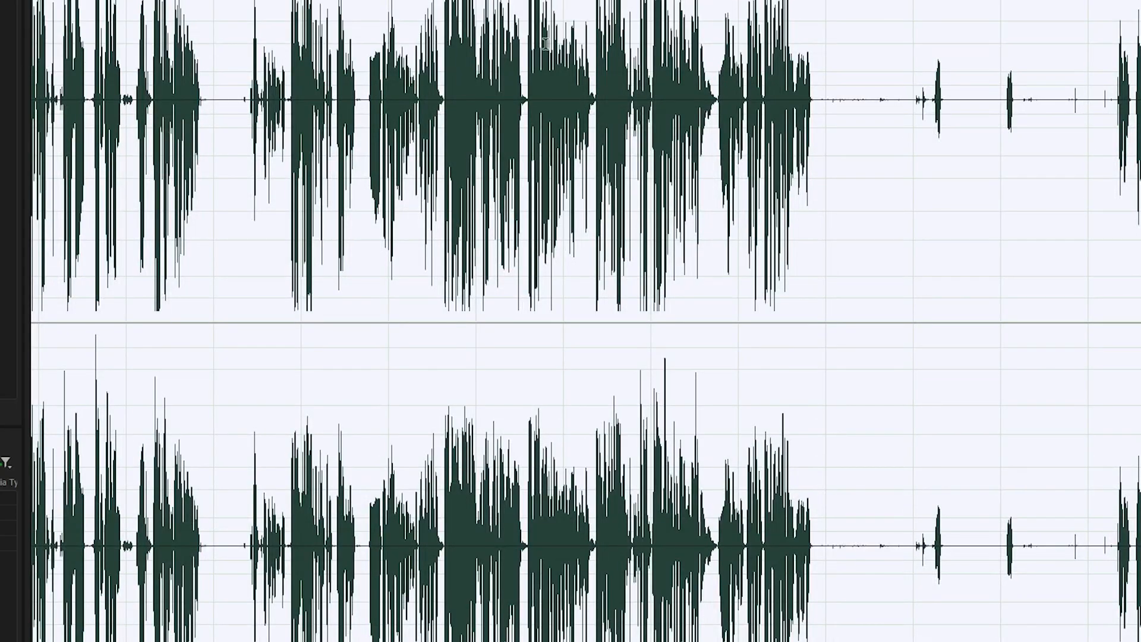
mouse_move(481, 148)
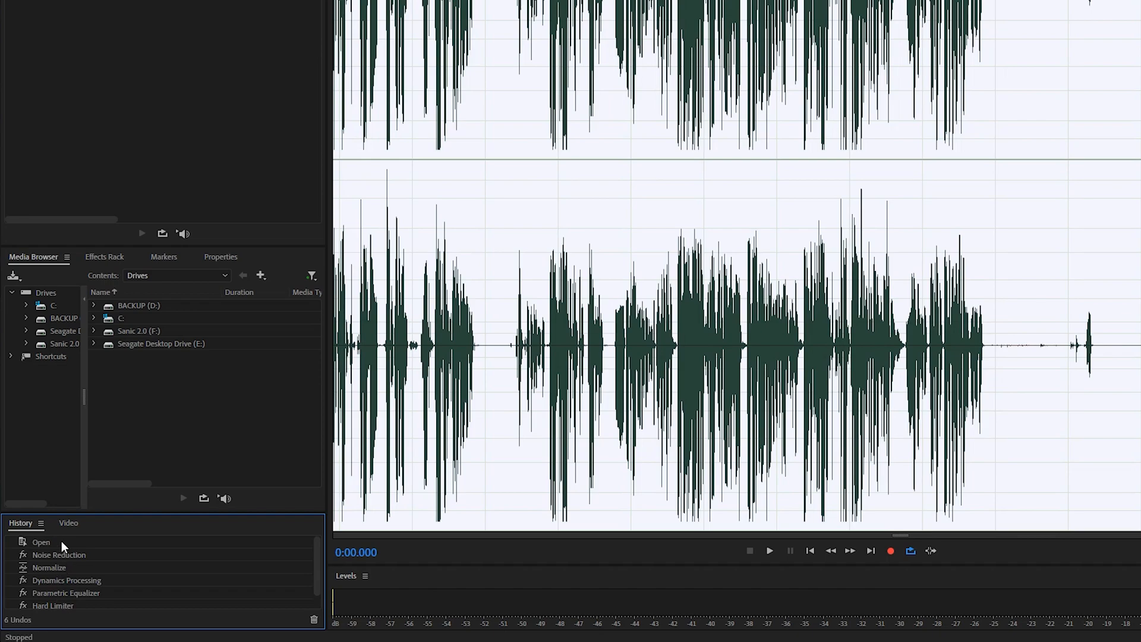
Revert to the original unprocessed recording via the History panel's Open state
left_click(41, 542)
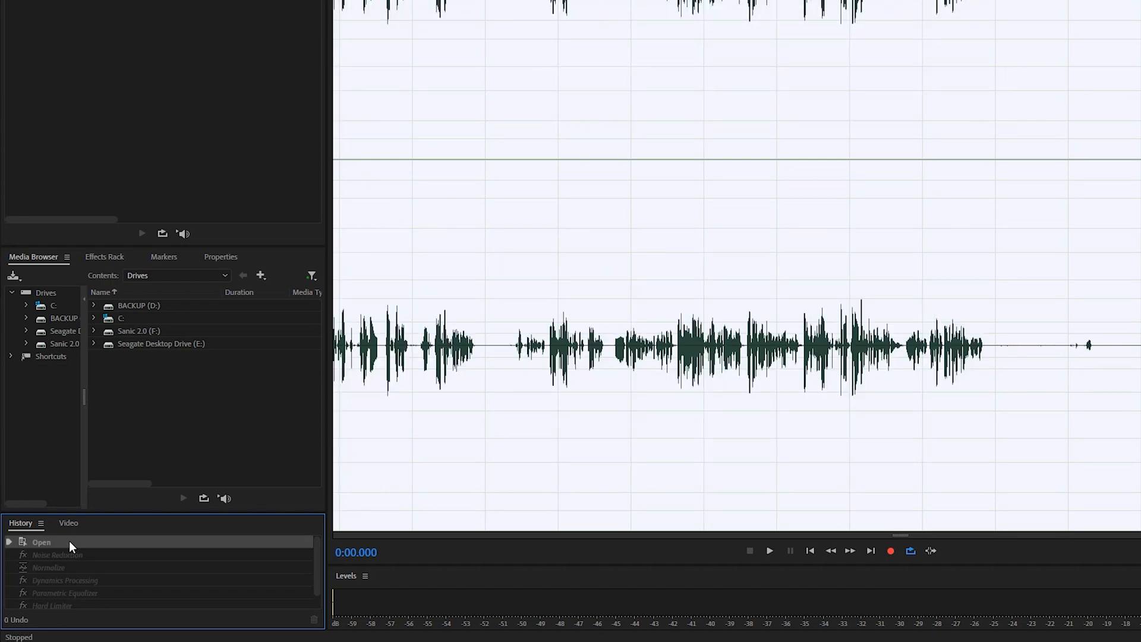